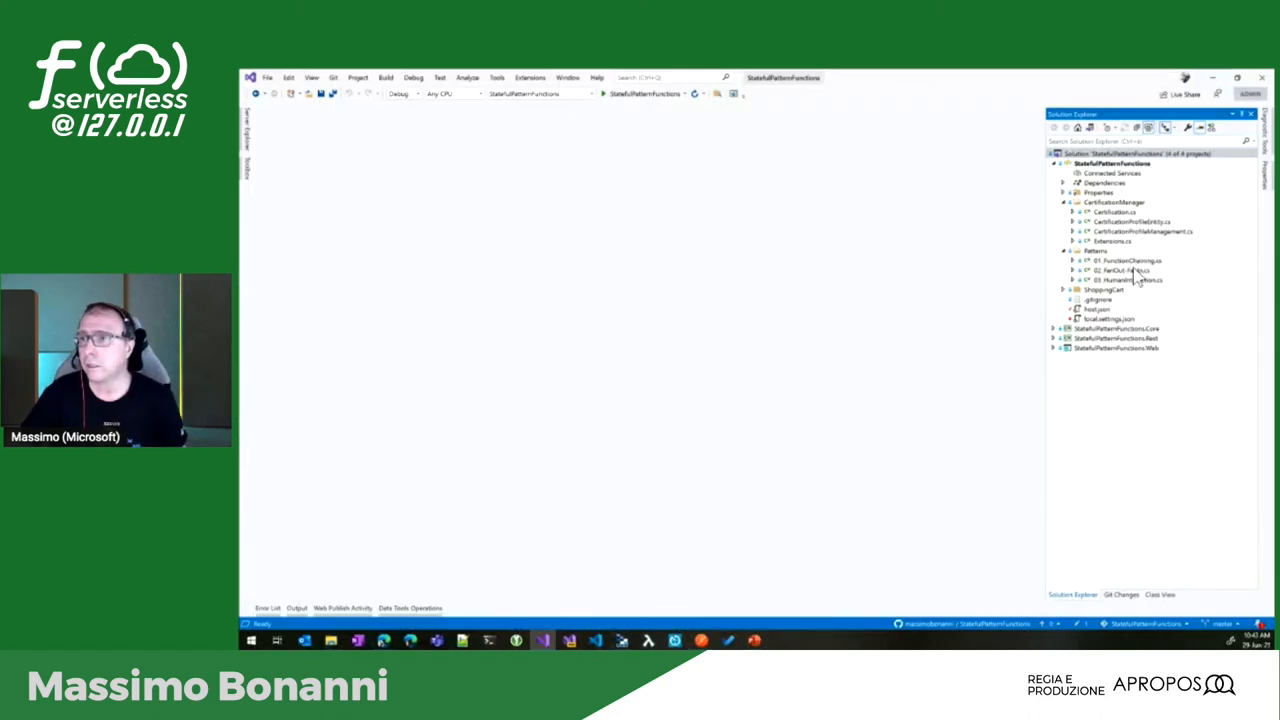
Open FunctionChaining.cs from the Patterns folder and scroll to the HTTP client function.
{"action": "left_click", "coordinate": [1120, 270]}
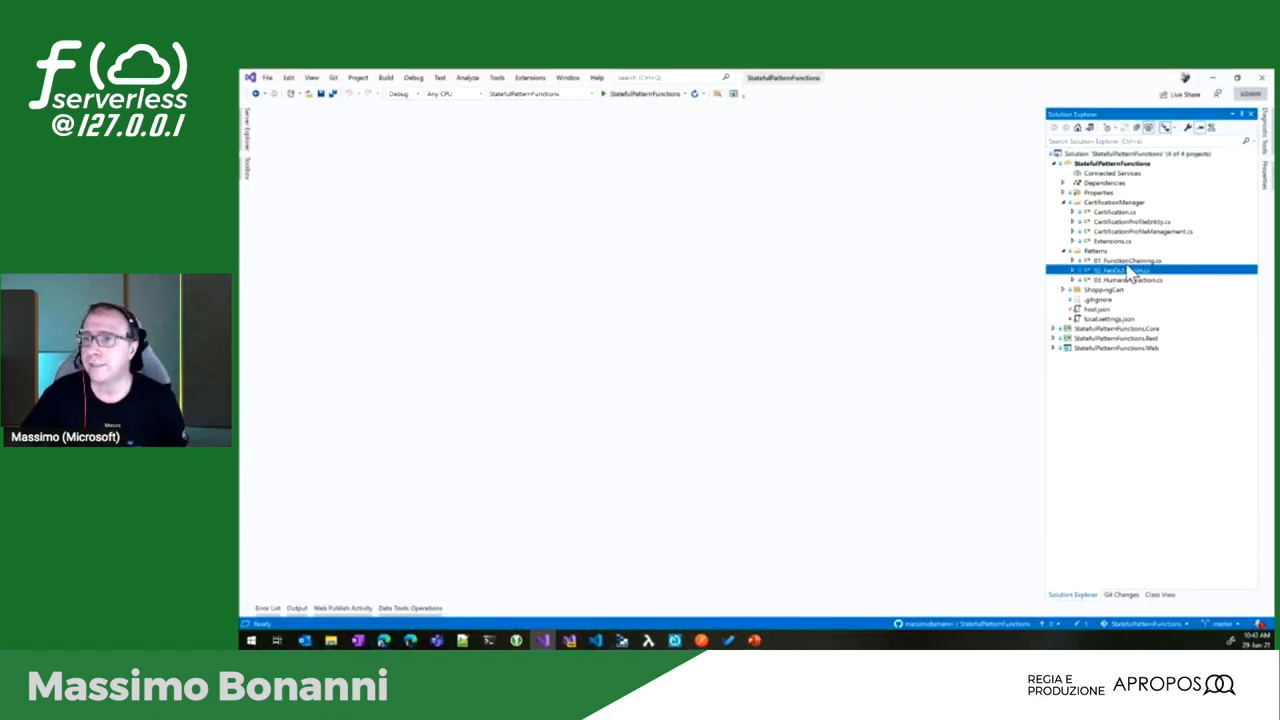
{"action": "double_click", "coordinate": [1110, 260]}
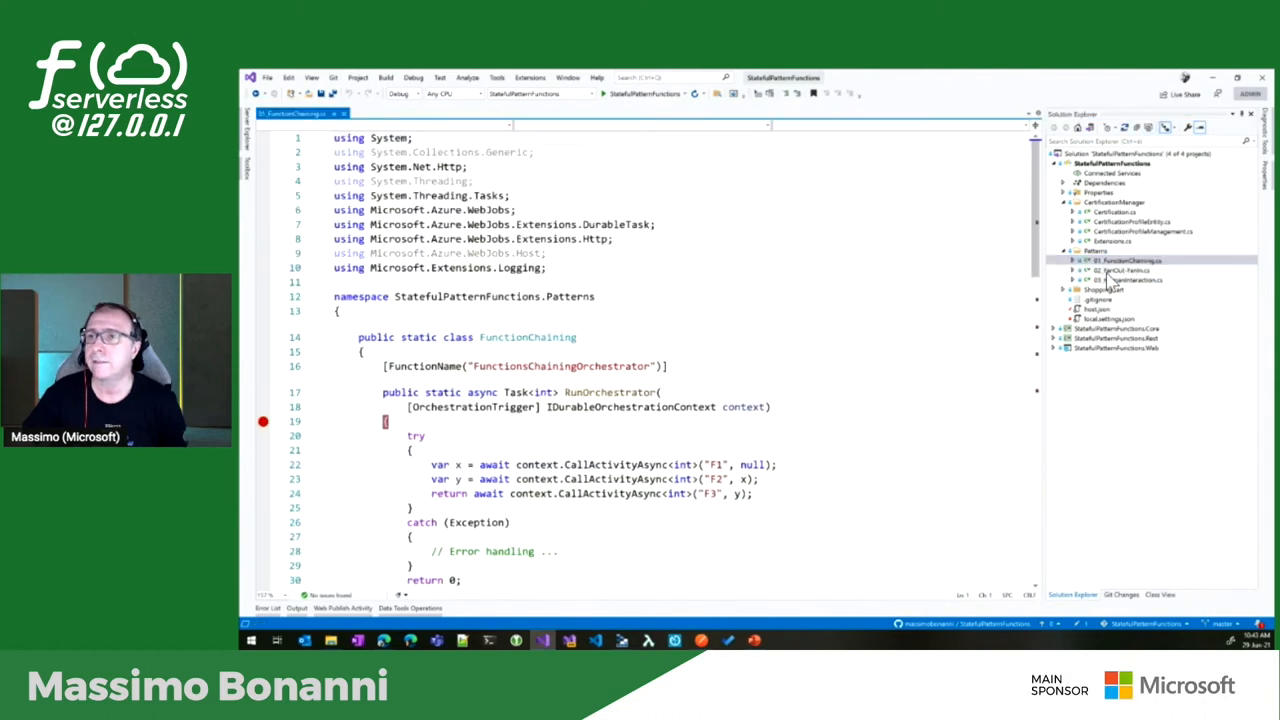
{"action": "scroll", "scroll_direction": "down", "scroll_amount": 3}
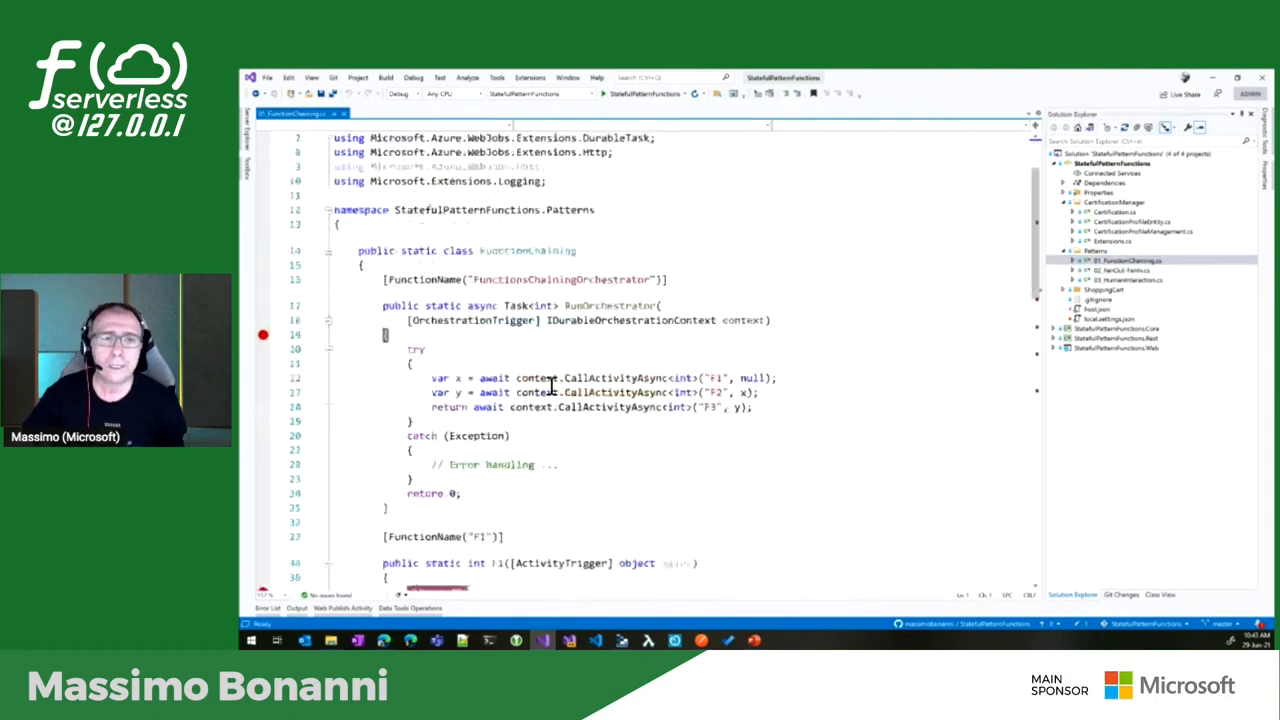
{"action": "scroll", "scroll_direction": "down", "scroll_amount": 3}
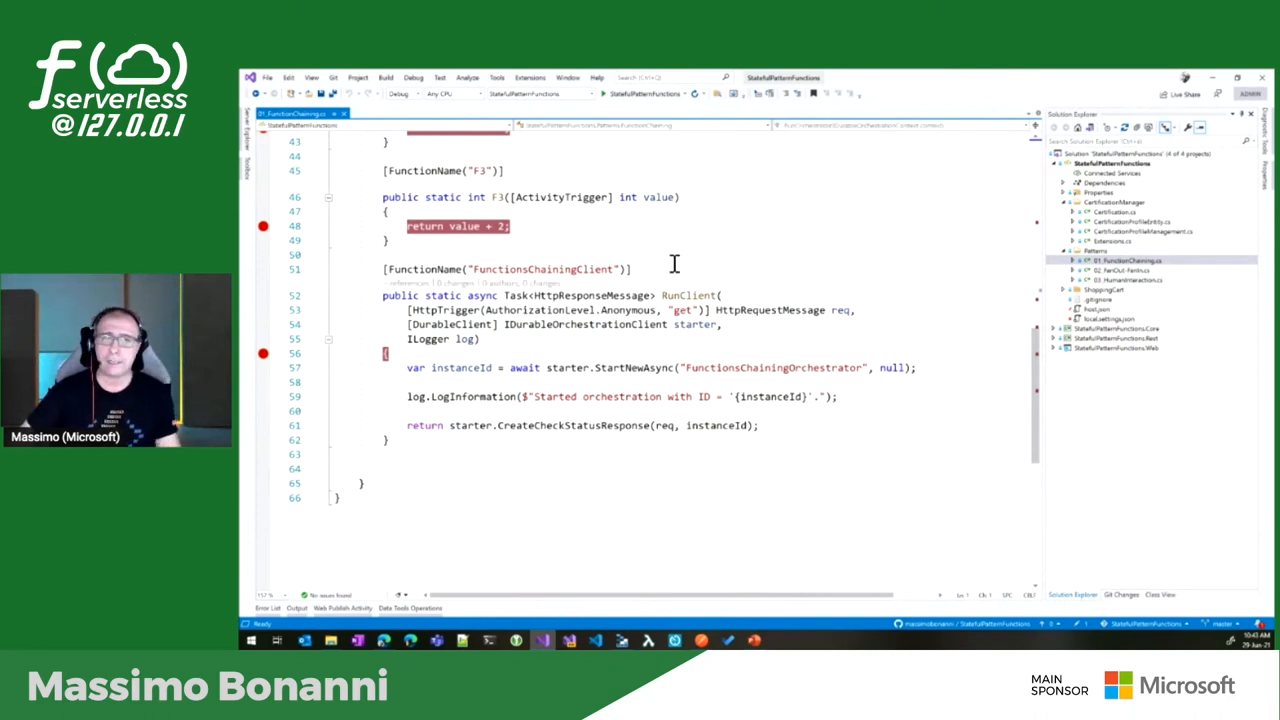
{"action": "mouse_move", "coordinate": [592, 324]}
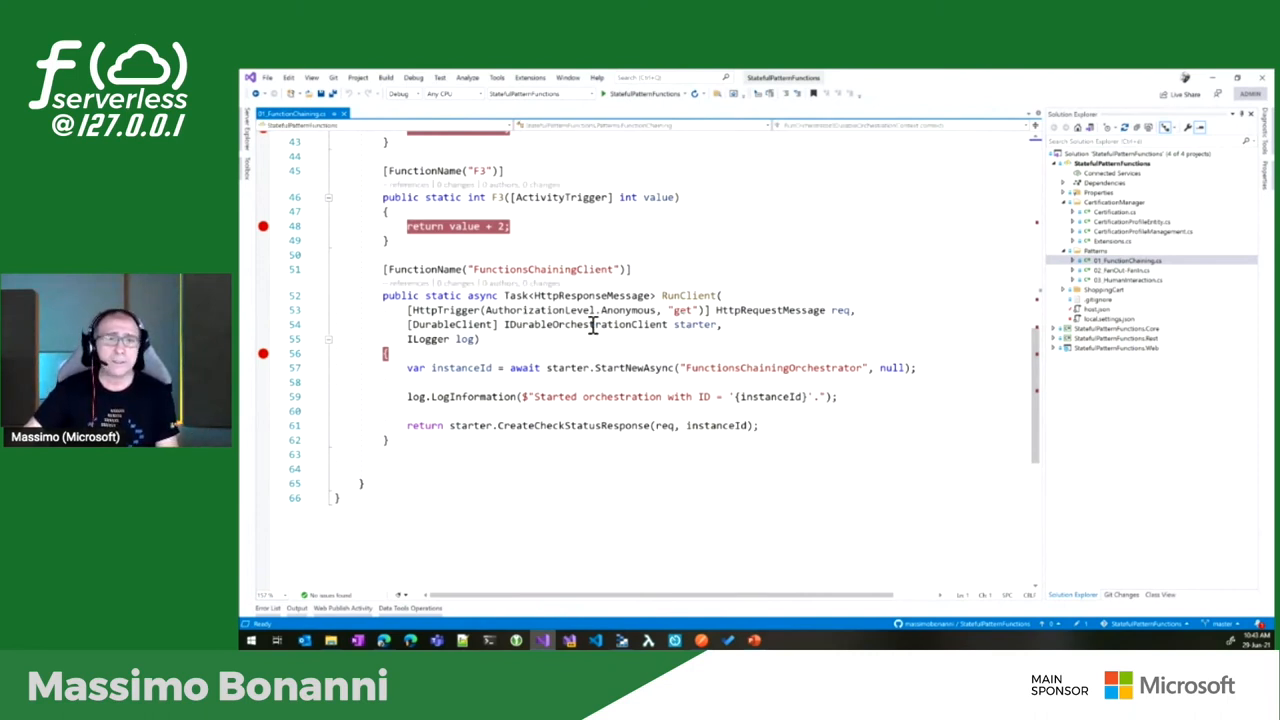
{"action": "double_click", "coordinate": [446, 310]}
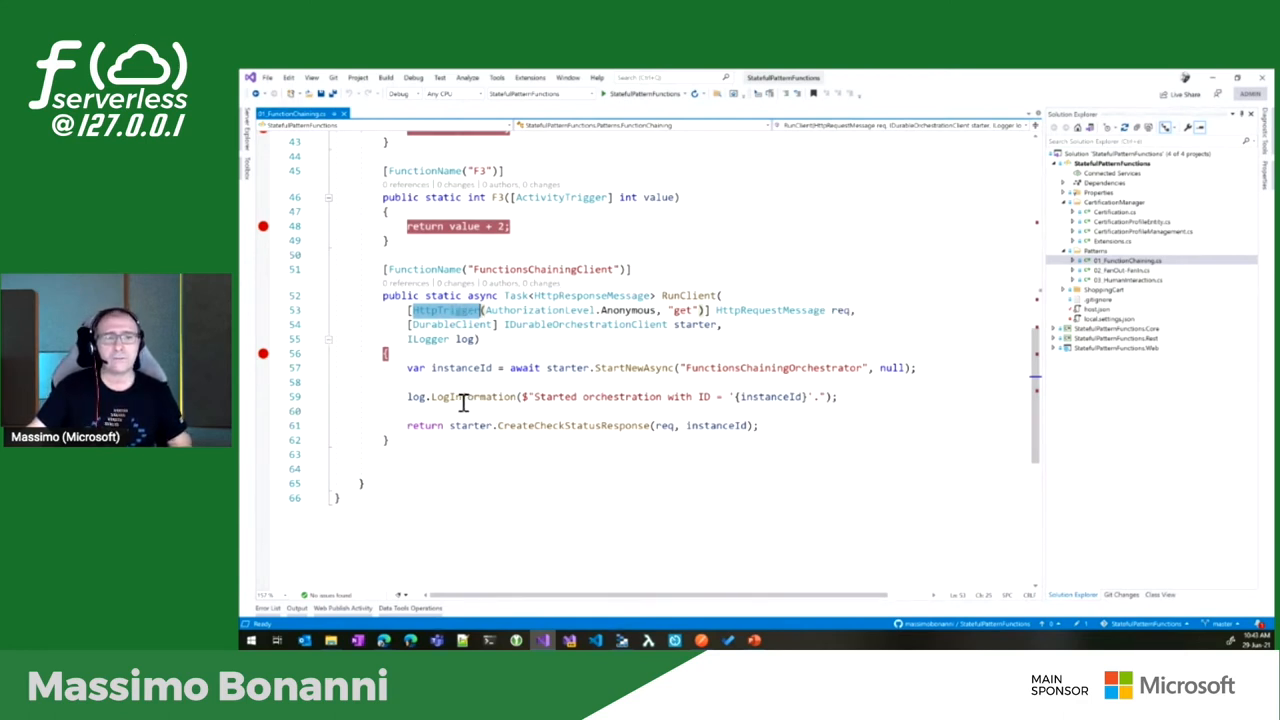
{"action": "double_click", "coordinate": [568, 368]}
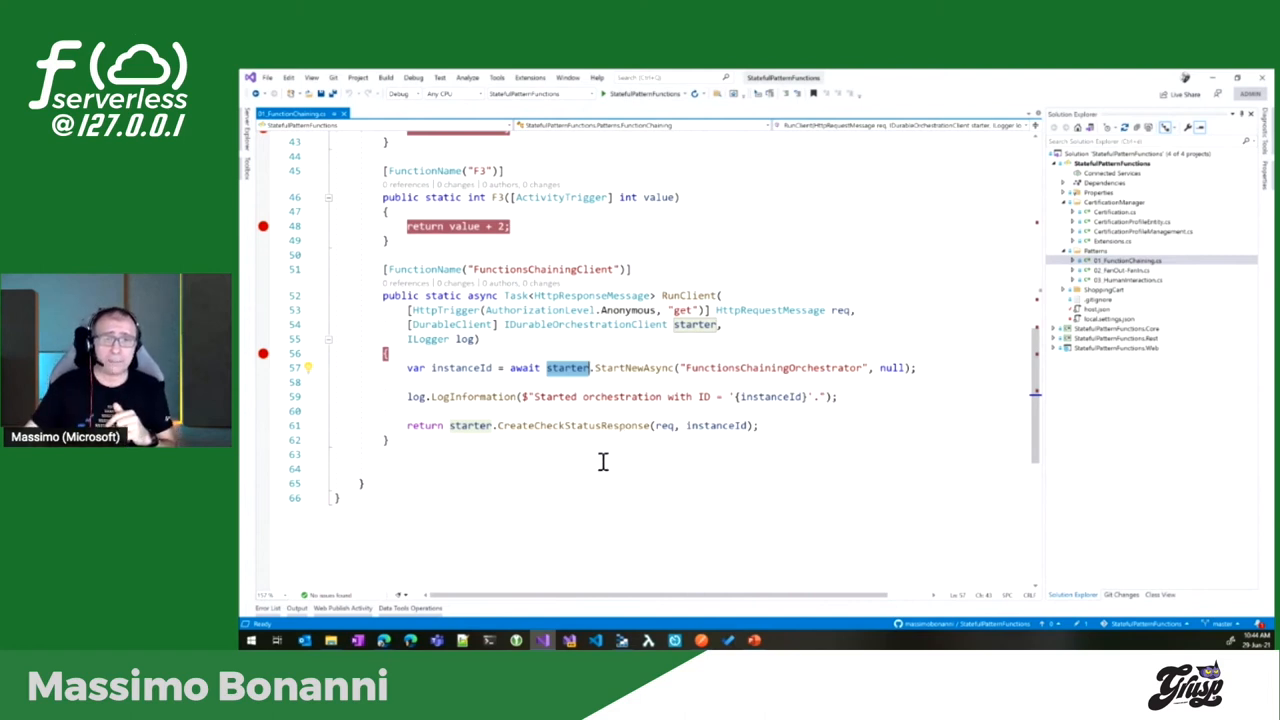
{"action": "left_click", "coordinate": [716, 368]}
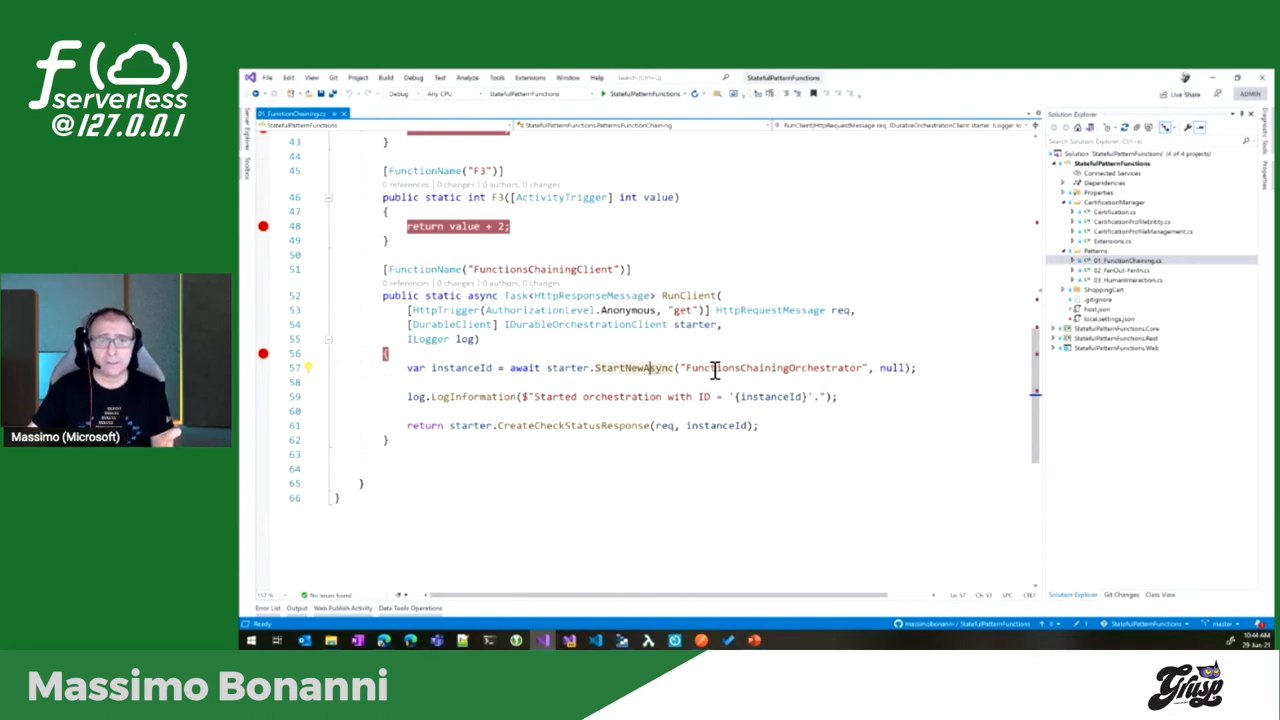
{"action": "double_click", "coordinate": [772, 368]}
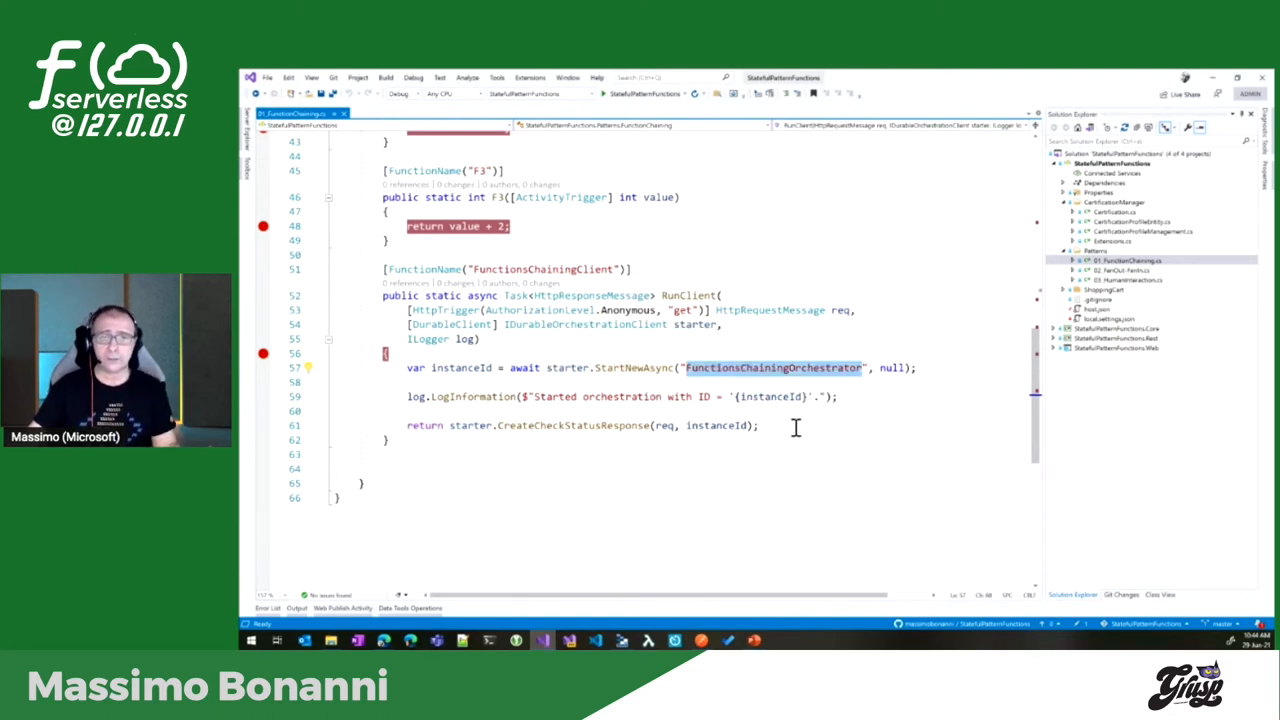
{"action": "scroll", "scroll_direction": "up", "scroll_amount": 3}
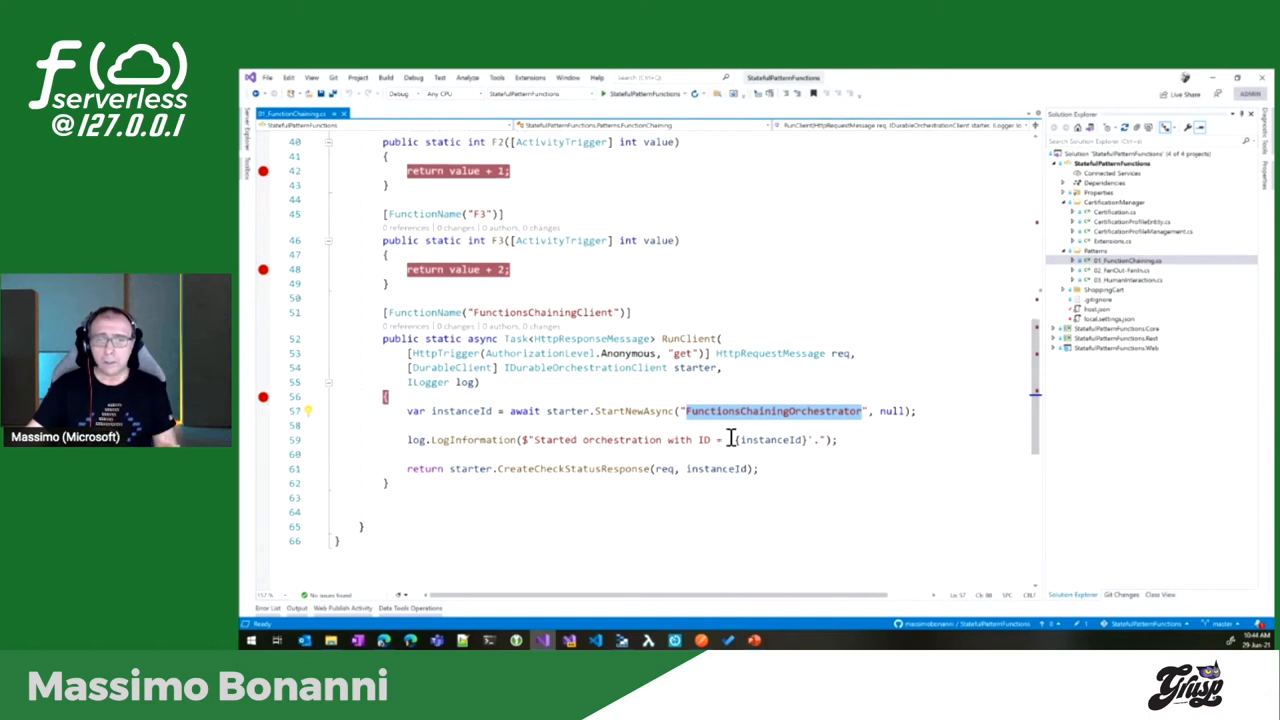
{"action": "scroll", "scroll_direction": "up", "scroll_amount": 3}
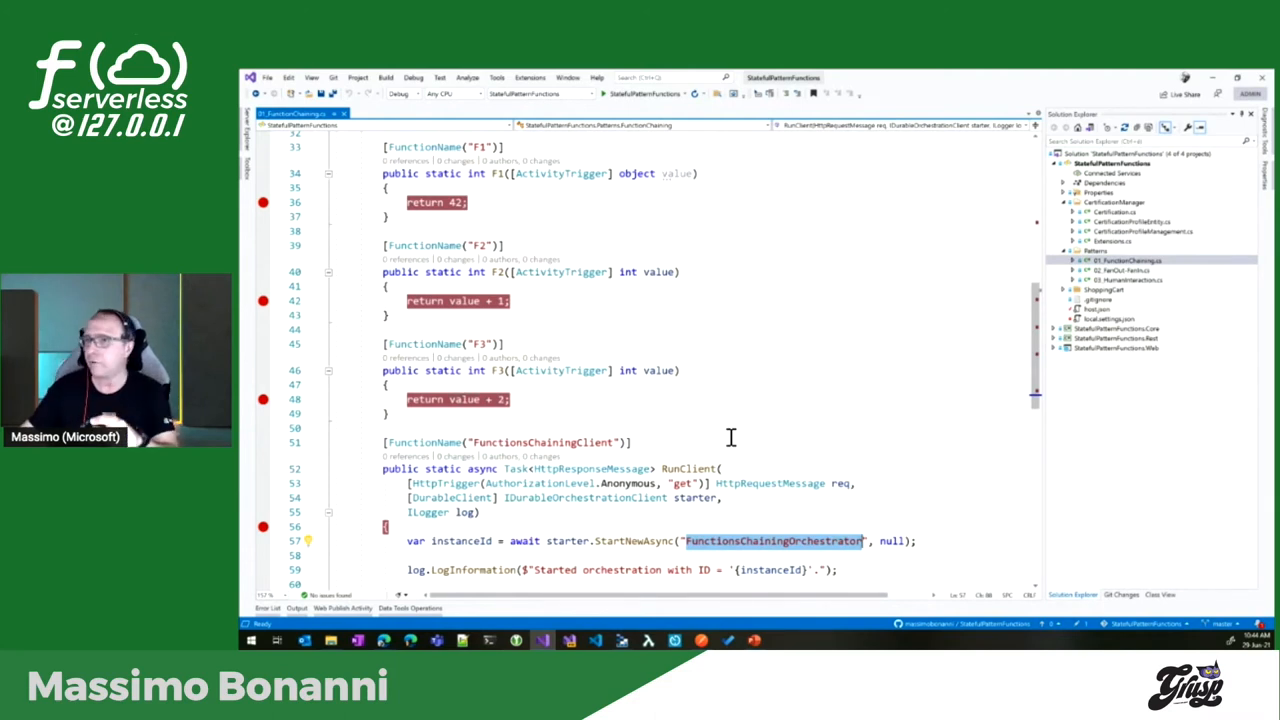
{"action": "scroll", "scroll_direction": "up", "scroll_amount": 3}
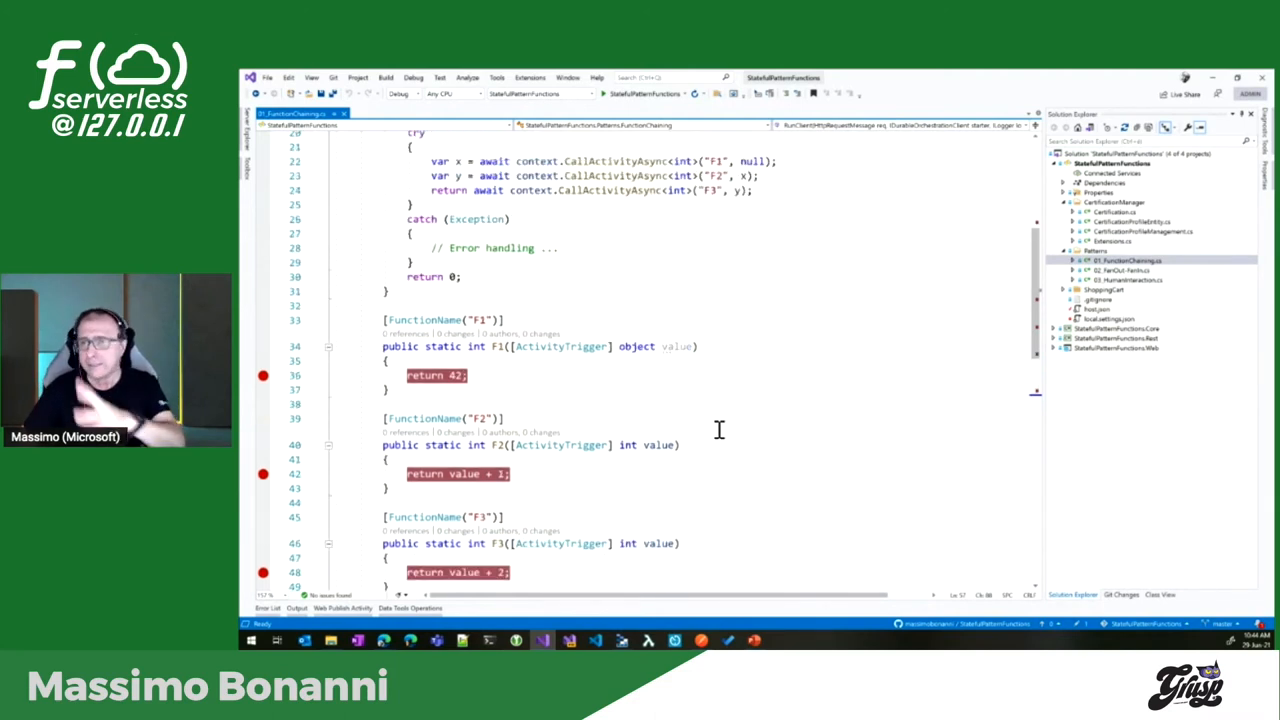
{"action": "scroll", "scroll_direction": "up", "scroll_amount": 3}
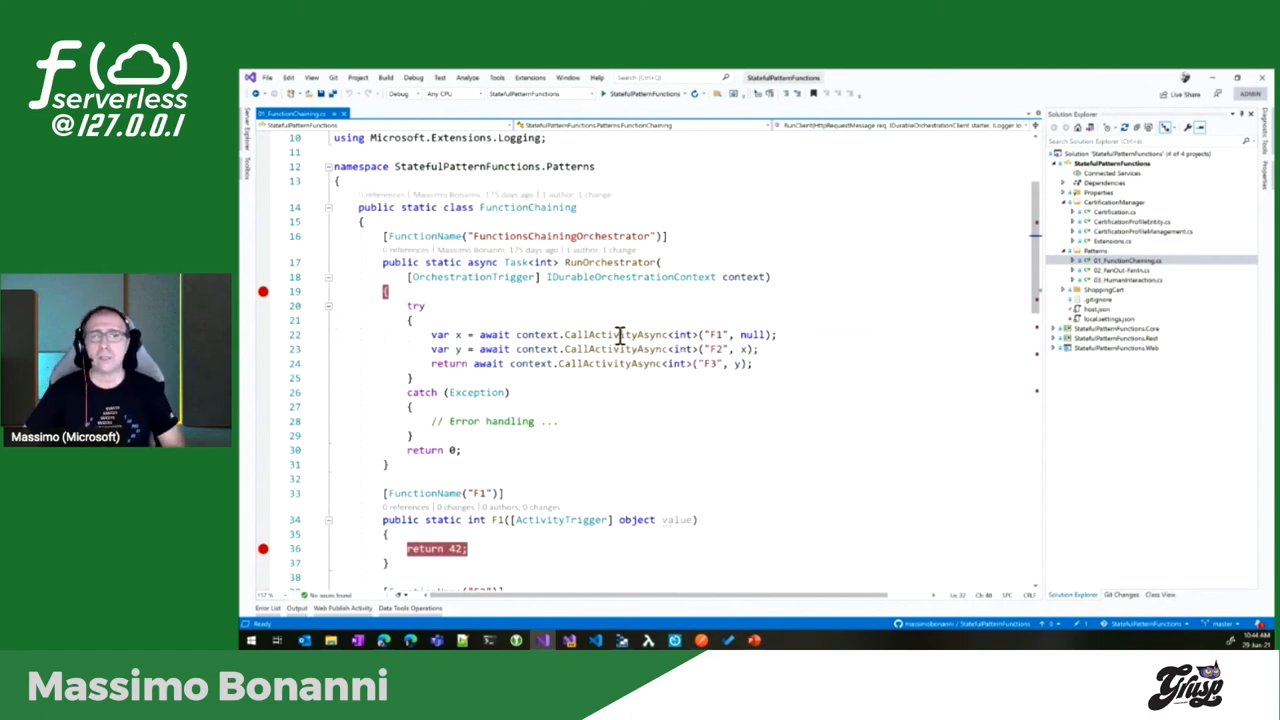
{"action": "scroll", "scroll_direction": "down", "scroll_amount": 3}
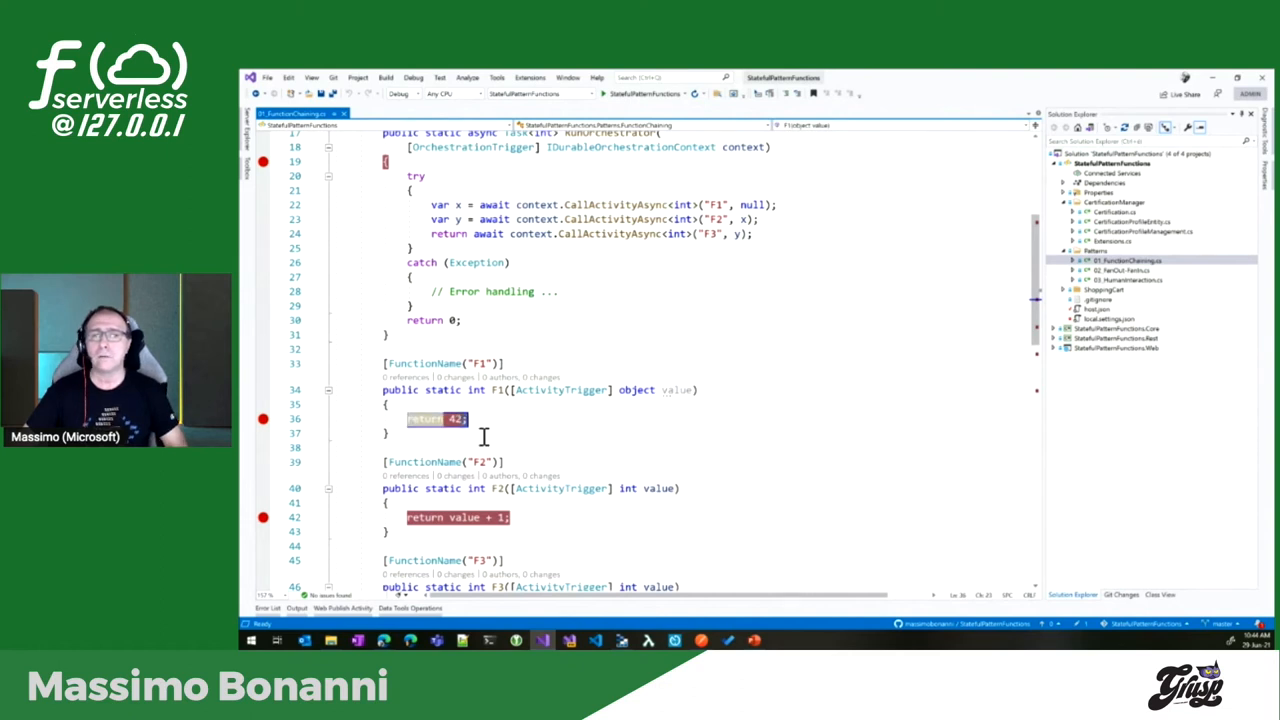
{"action": "mouse_move", "coordinate": [520, 412]}
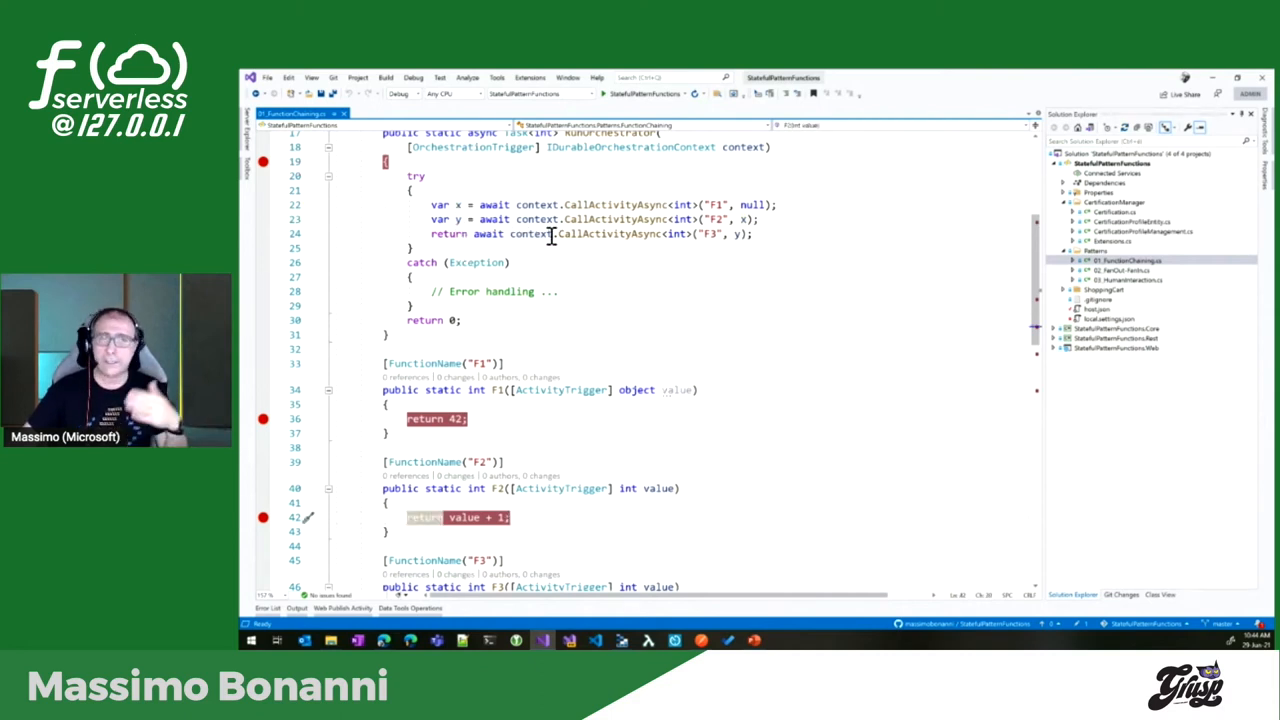
{"action": "scroll", "scroll_direction": "down", "scroll_amount": 3}
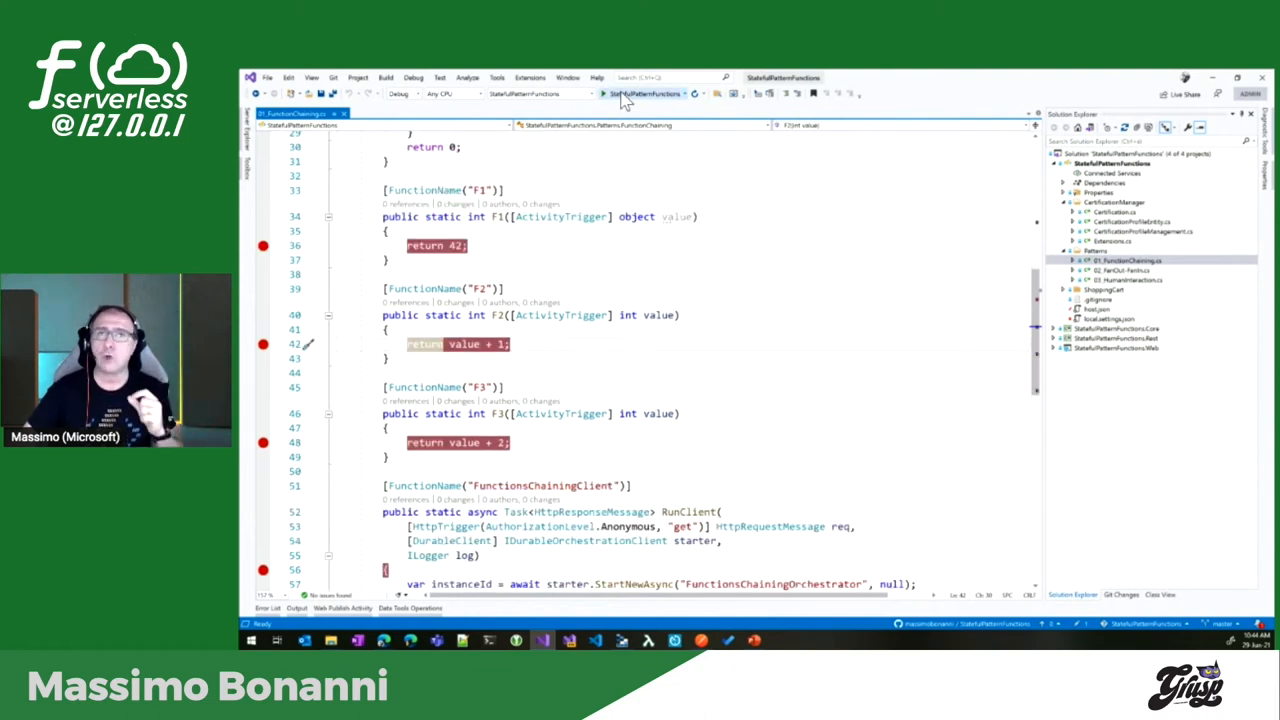
Start a debug run of the StatefulPatternFunctions project and watch the build output.
{"action": "left_click", "coordinate": [640, 94]}
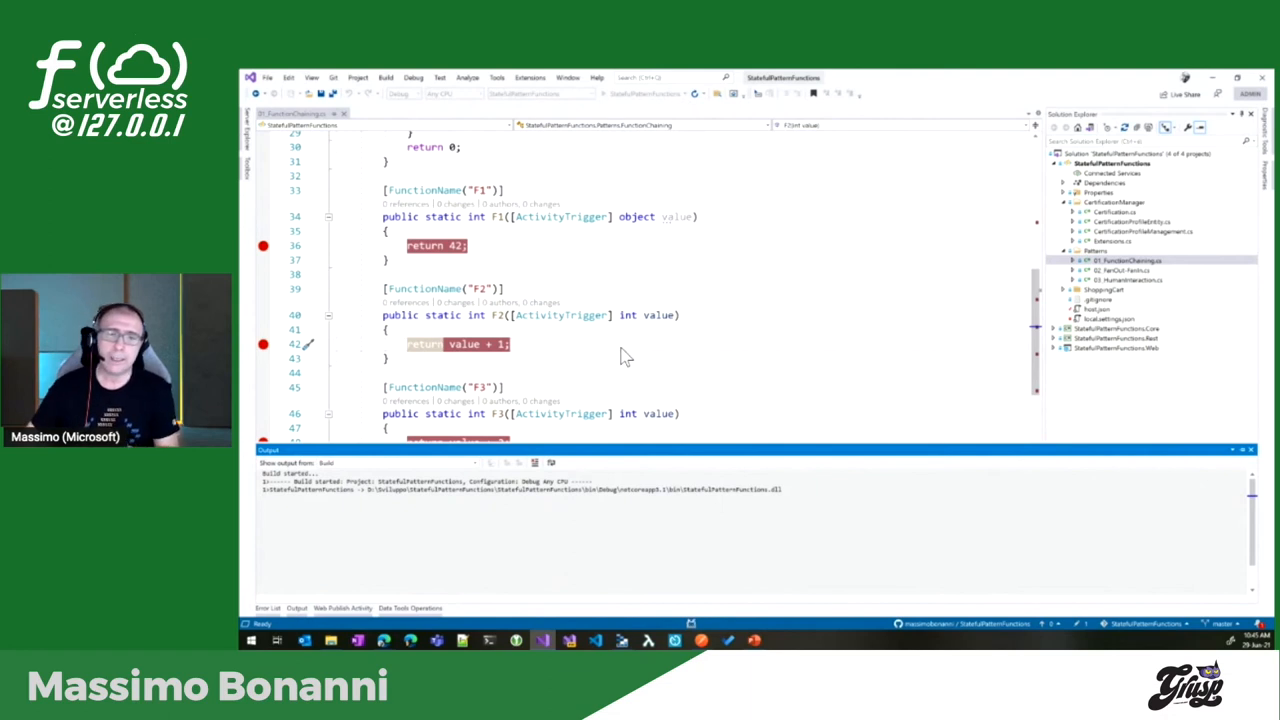
{"action": "scroll", "scroll_direction": "down", "scroll_amount": 3}
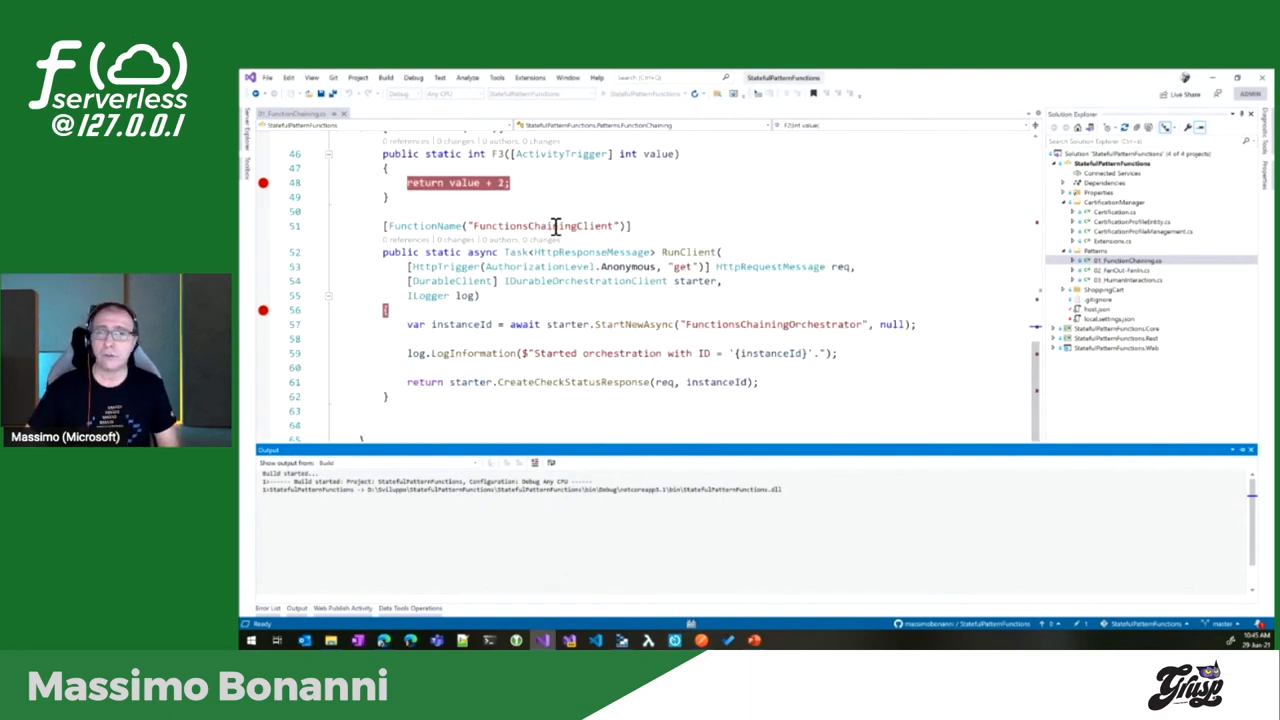
{"action": "mouse_move", "coordinate": [640, 330]}
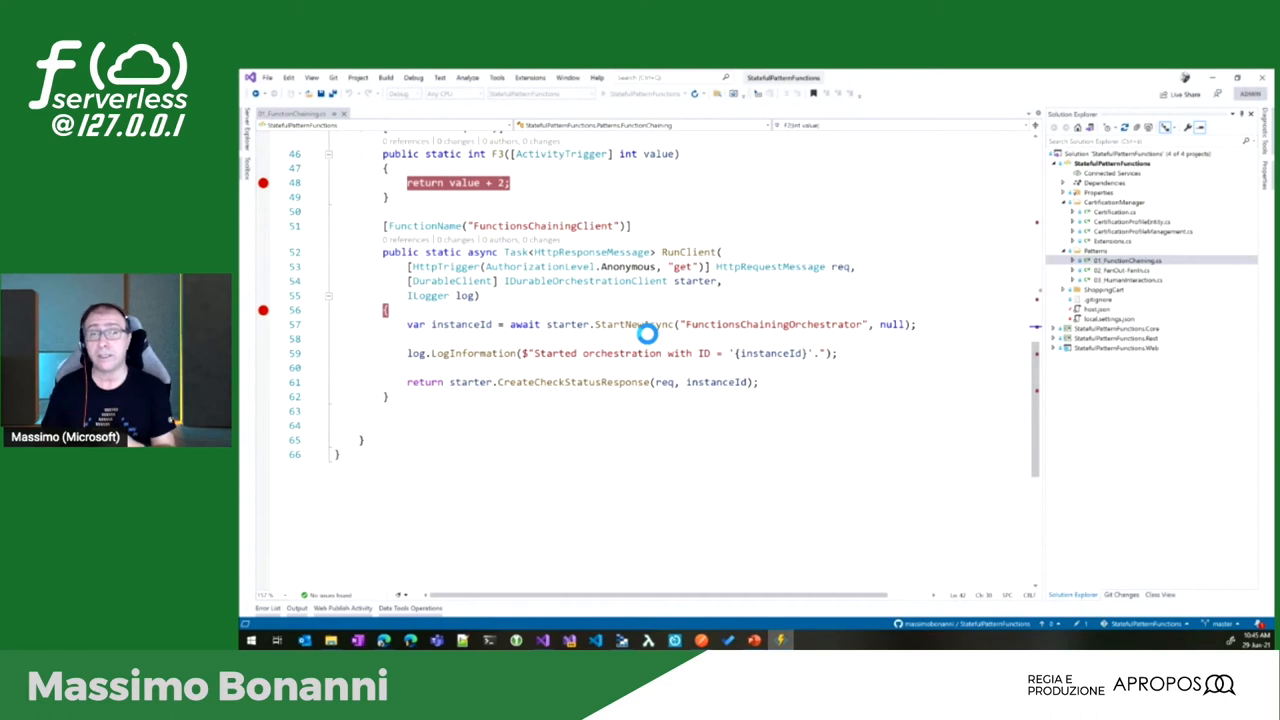
{"action": "mouse_move", "coordinate": [648, 340]}
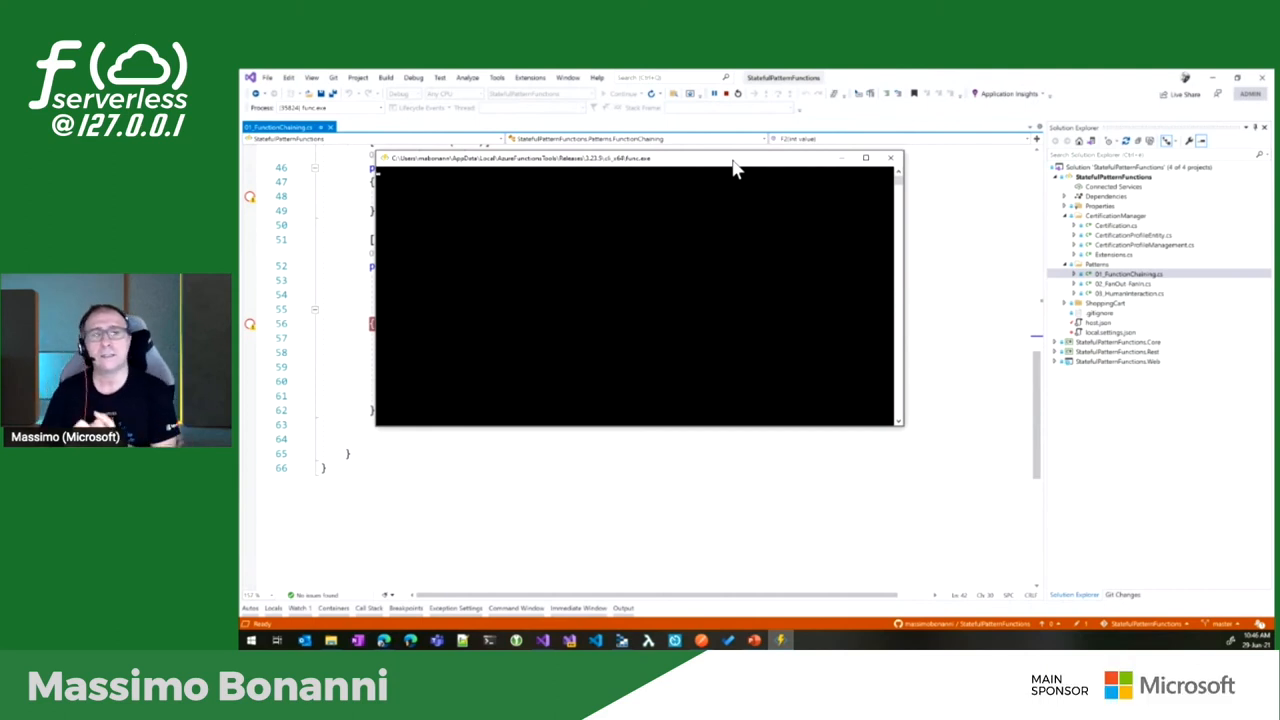
Move the Functions host console aside to read the listed function HTTP endpoints.
{"action": "left_click_drag", "start_coordinate": [736, 168], "coordinate": [684, 172]}
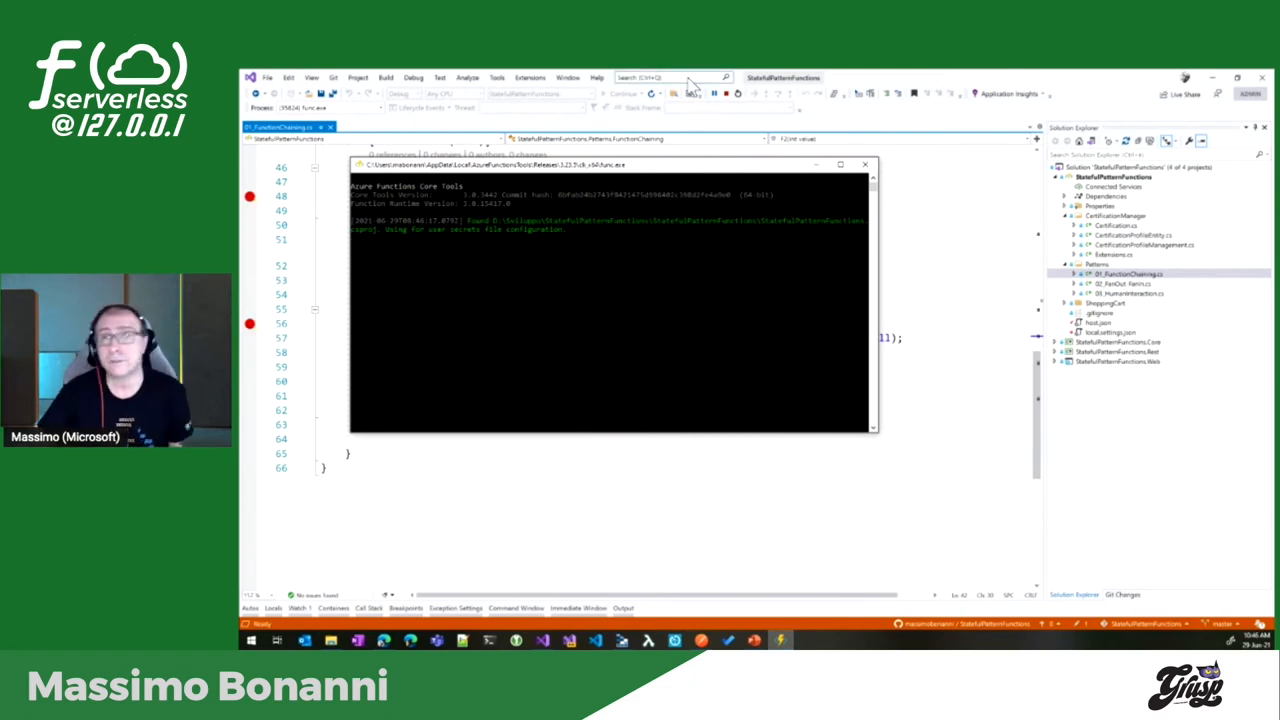
{"action": "mouse_move", "coordinate": [780, 172]}
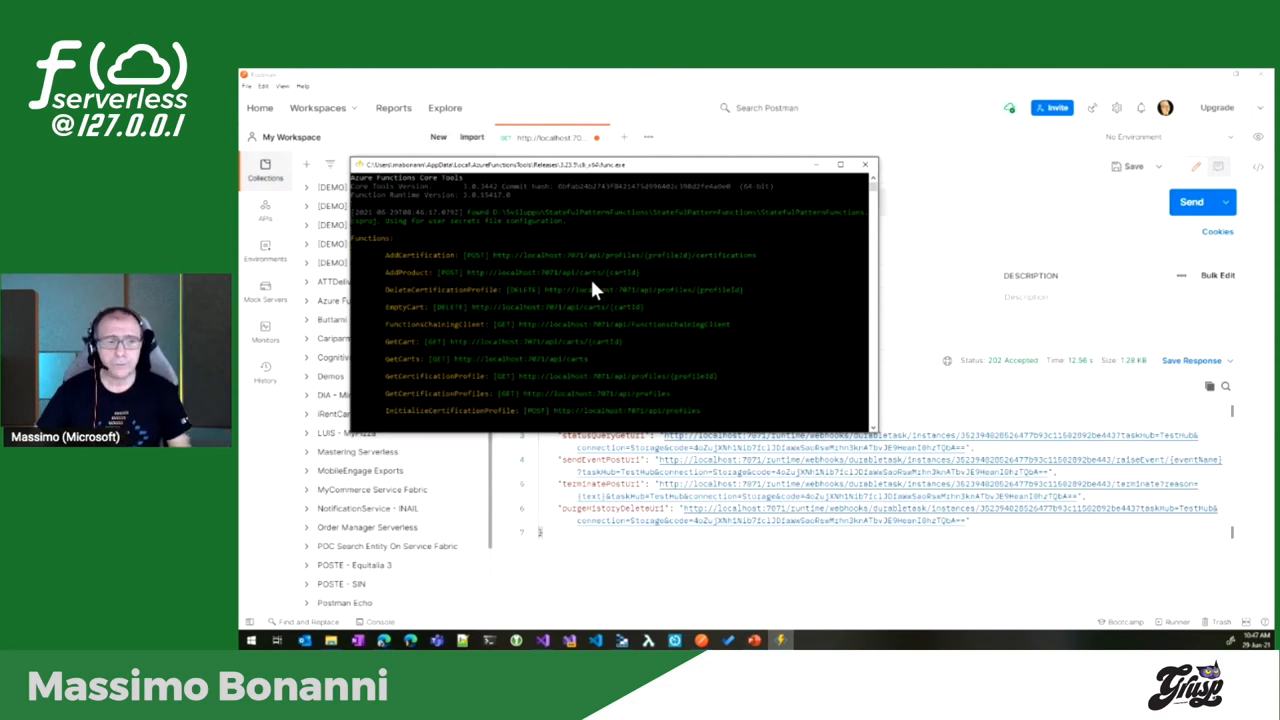
{"action": "scroll", "scroll_direction": "down", "scroll_amount": 3}
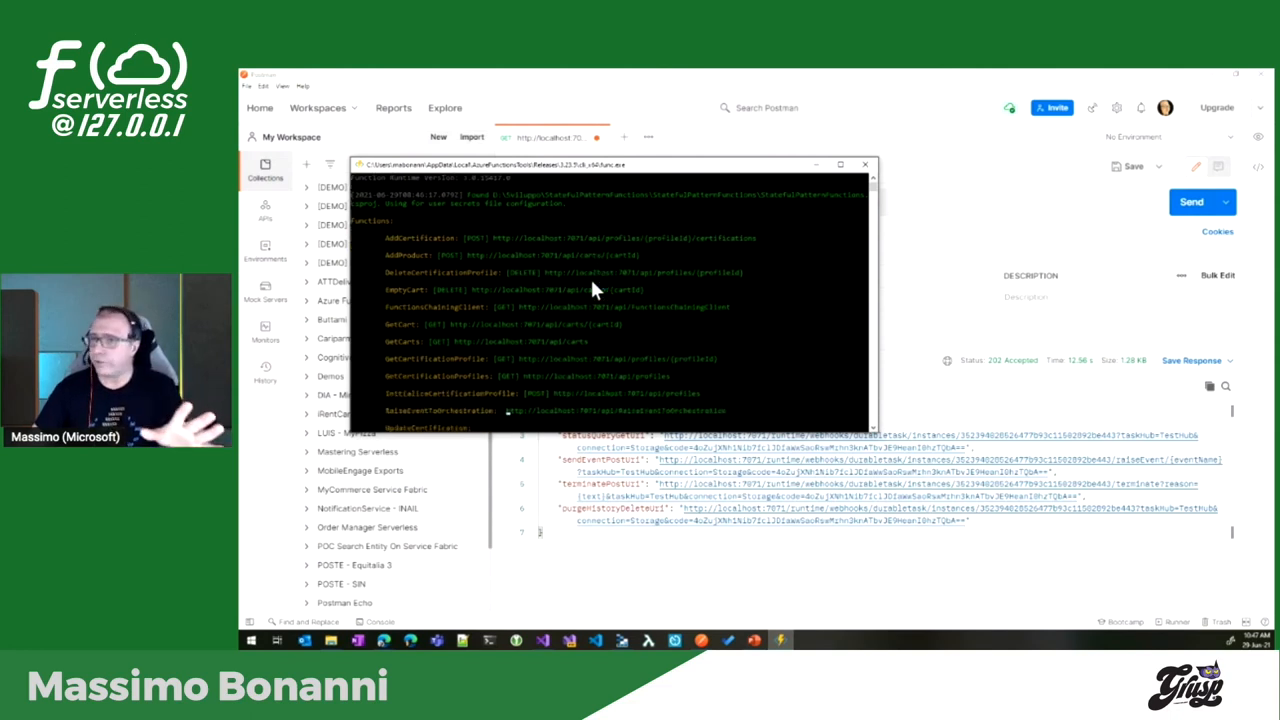
{"action": "scroll", "scroll_direction": "down", "scroll_amount": 3}
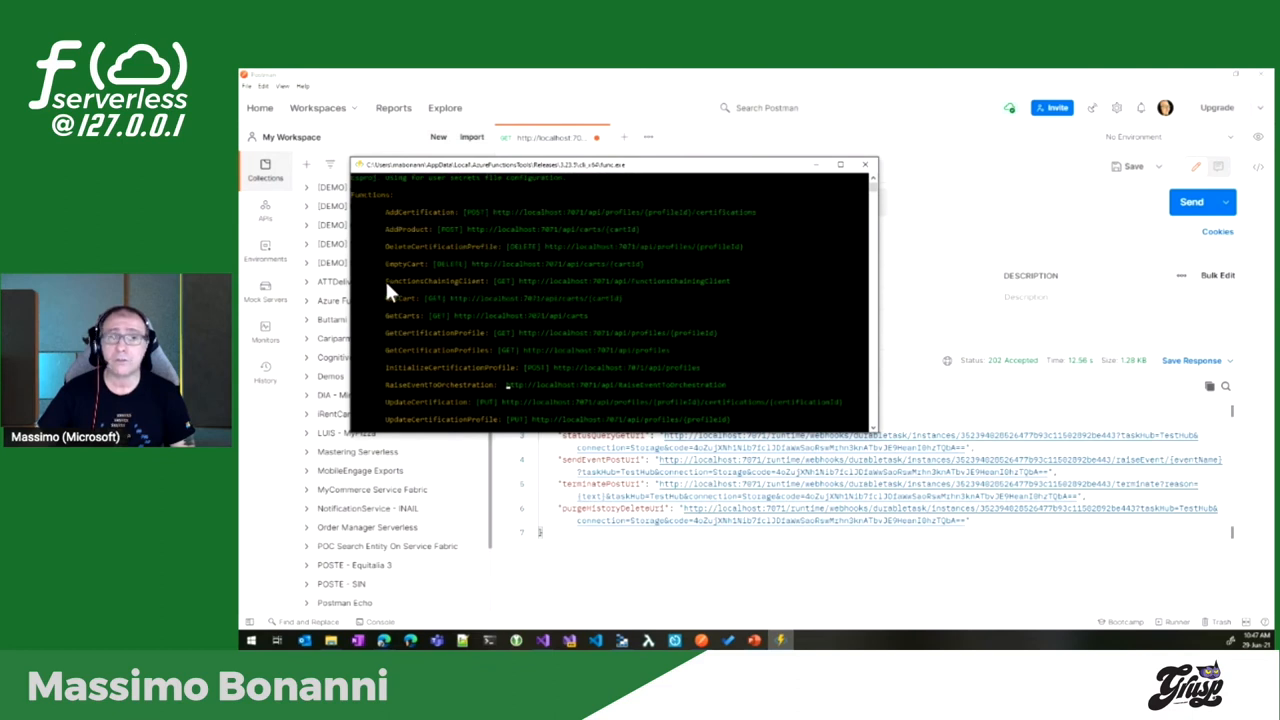
{"action": "mouse_move", "coordinate": [538, 292]}
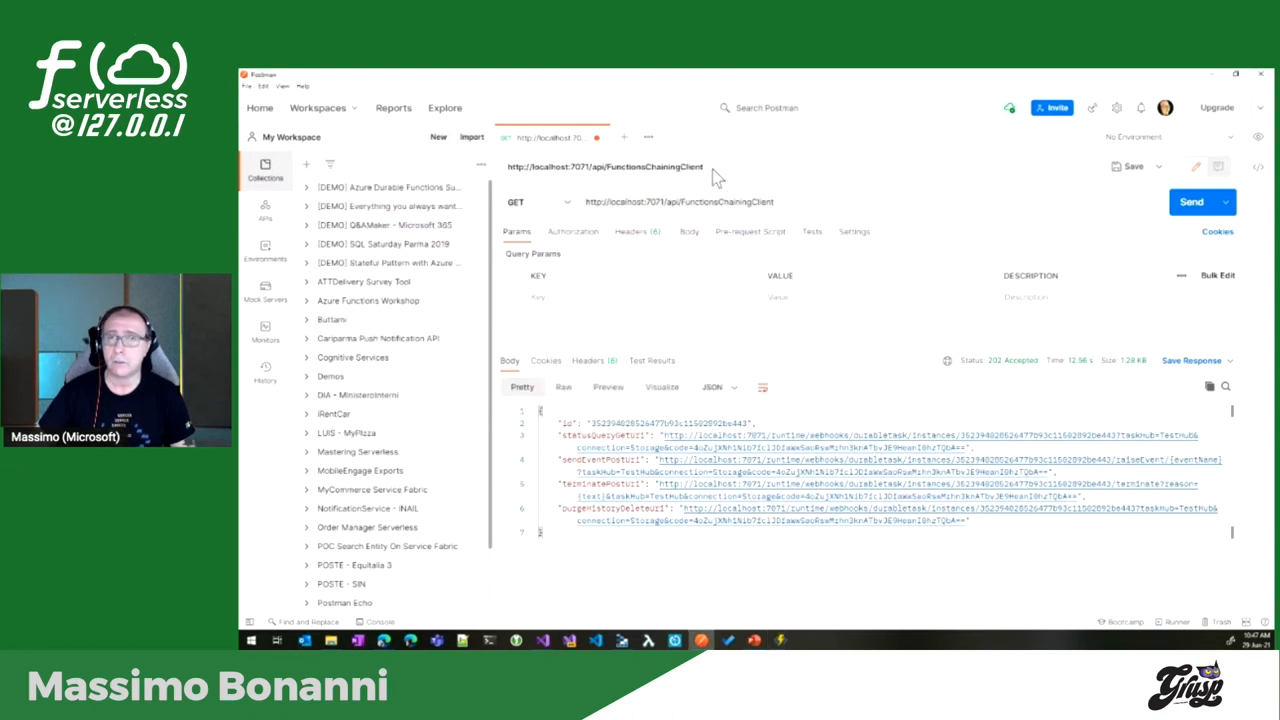
{"action": "mouse_move", "coordinate": [1150, 414]}
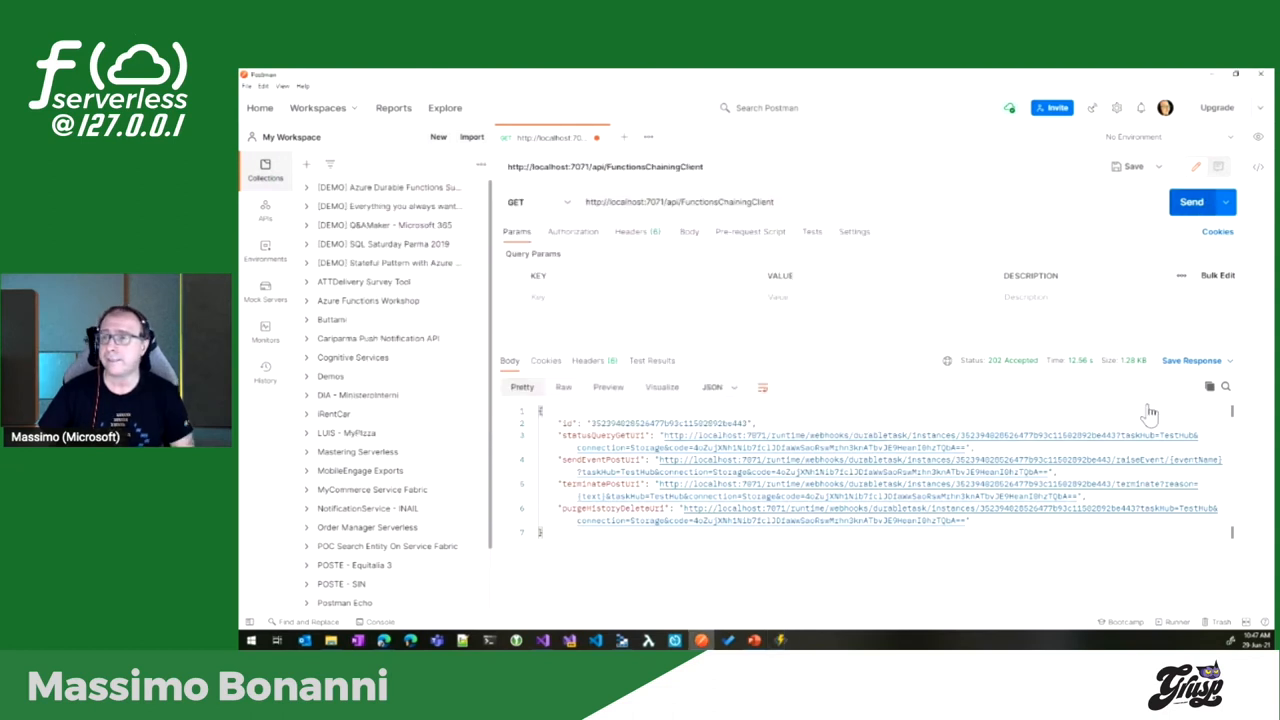
{"action": "left_click", "coordinate": [1192, 202]}
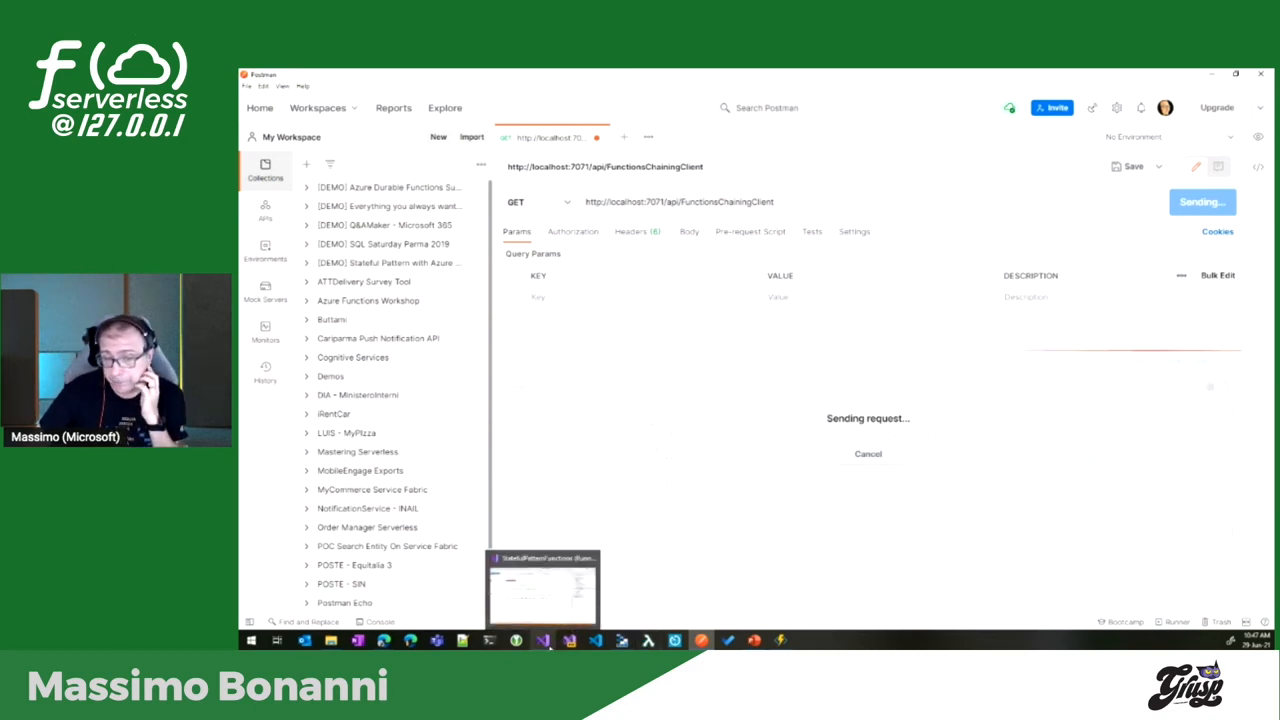
Return to Visual Studio and the FunctionsChaining client code with its breakpoints.
{"action": "left_click", "coordinate": [544, 588]}
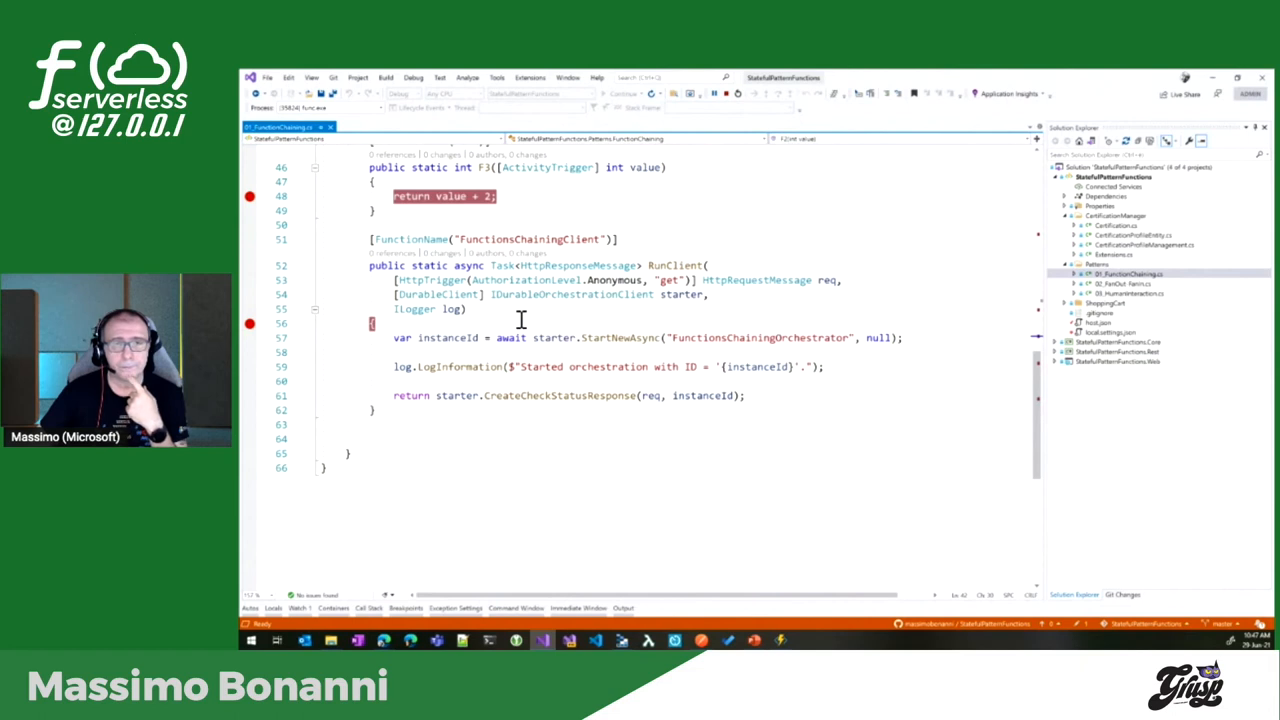
{"action": "mouse_move", "coordinate": [778, 638]}
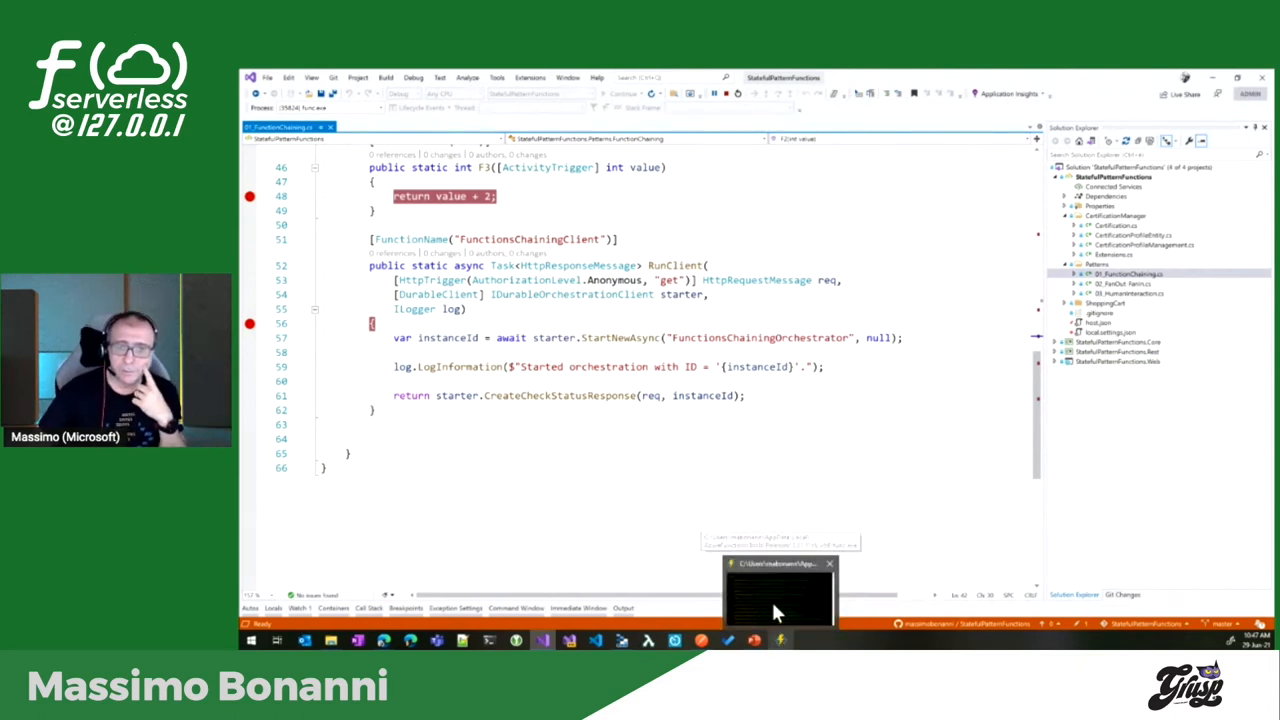
{"action": "left_click", "coordinate": [780, 590]}
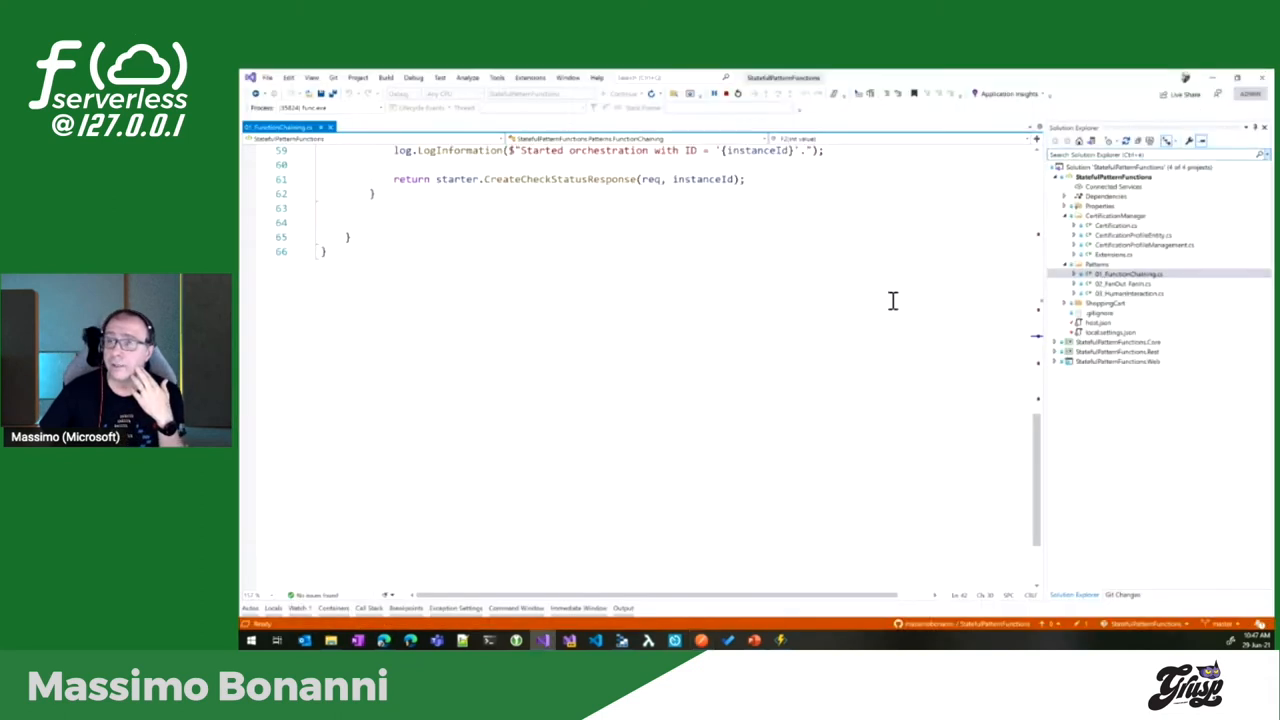
Scroll through the orchestrator and activities F1–F3 until the RunClient breakpoint is hit.
{"action": "scroll", "scroll_direction": "up", "scroll_amount": 3}
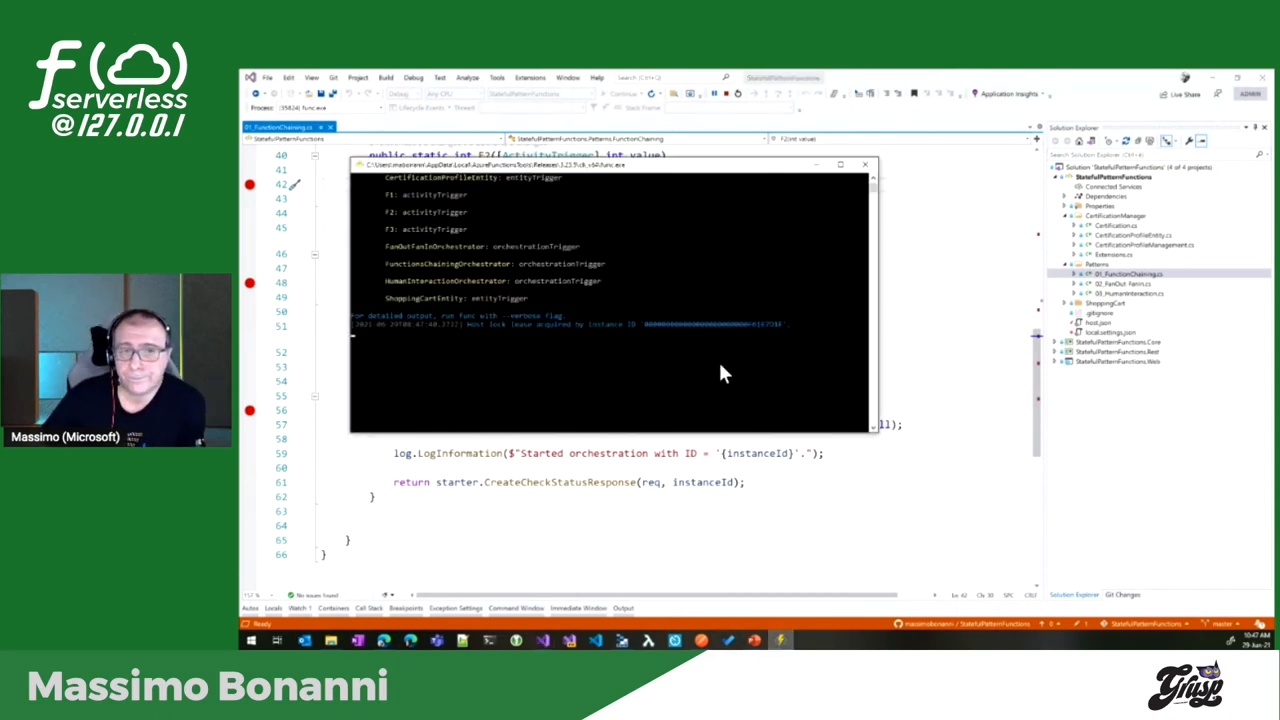
{"action": "mouse_move", "coordinate": [700, 278]}
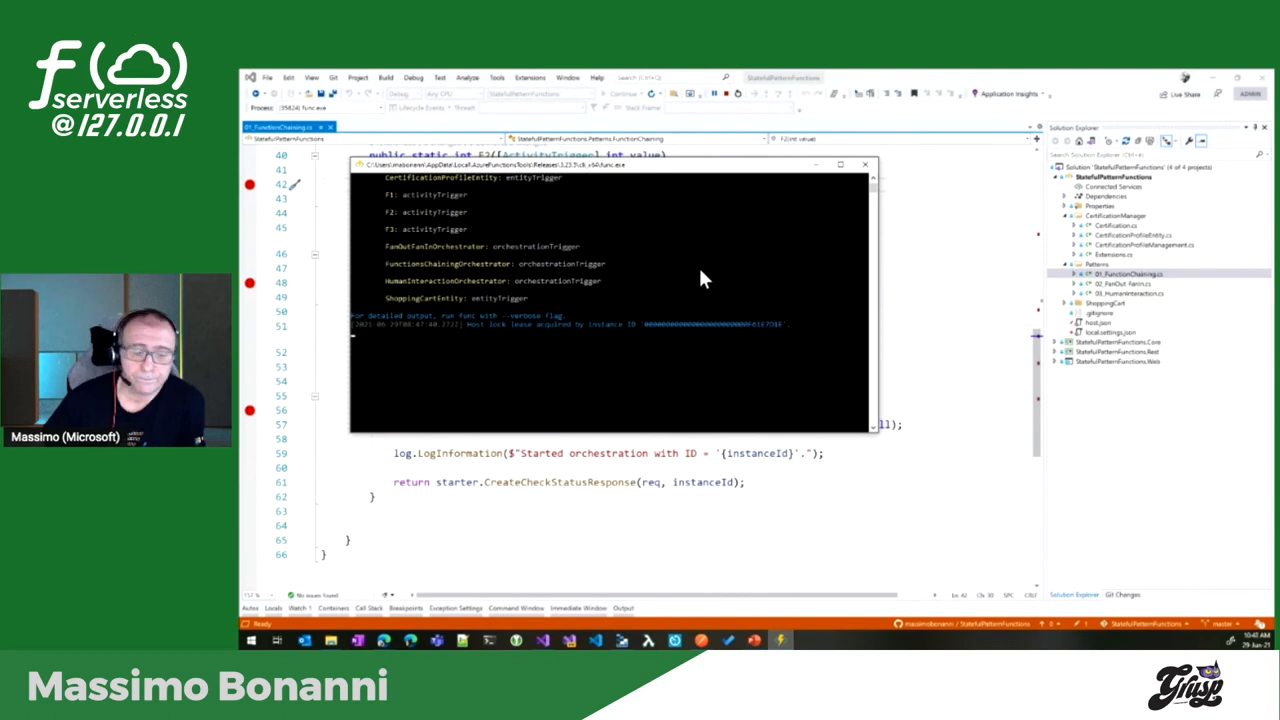
{"action": "mouse_move", "coordinate": [704, 444]}
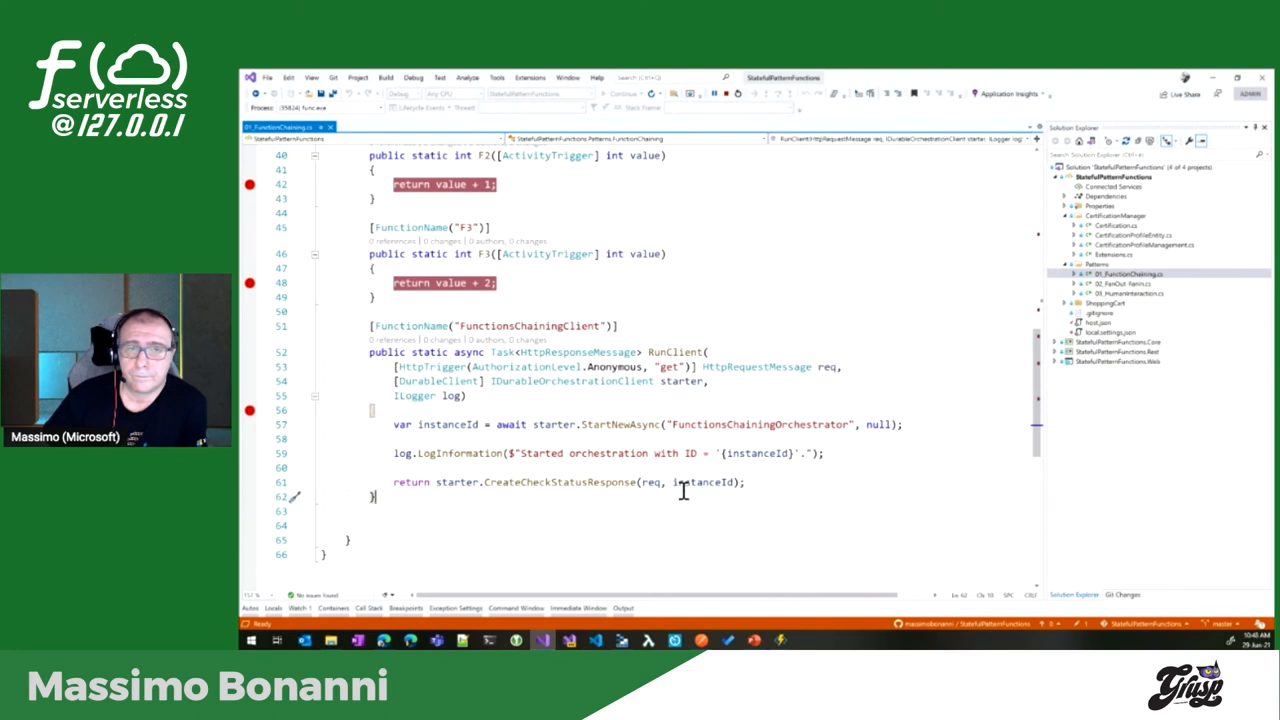
{"action": "scroll", "scroll_direction": "up", "scroll_amount": 3}
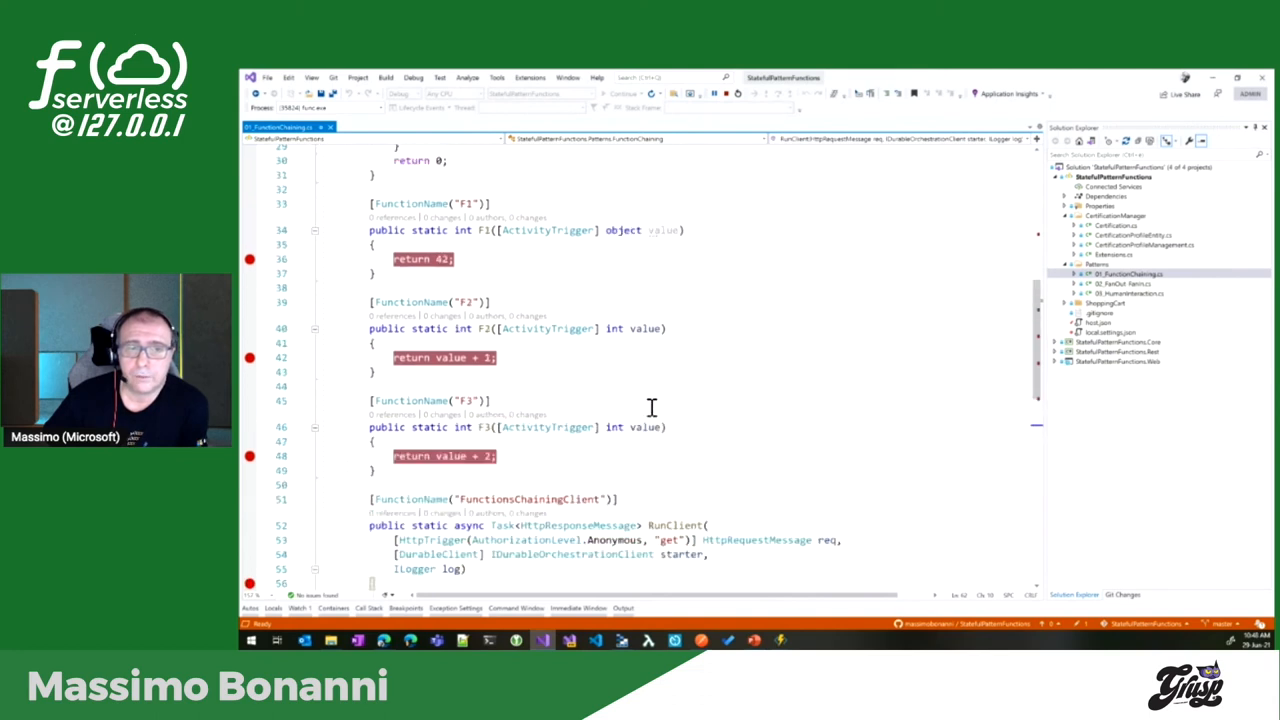
{"action": "scroll", "scroll_direction": "up", "scroll_amount": 3}
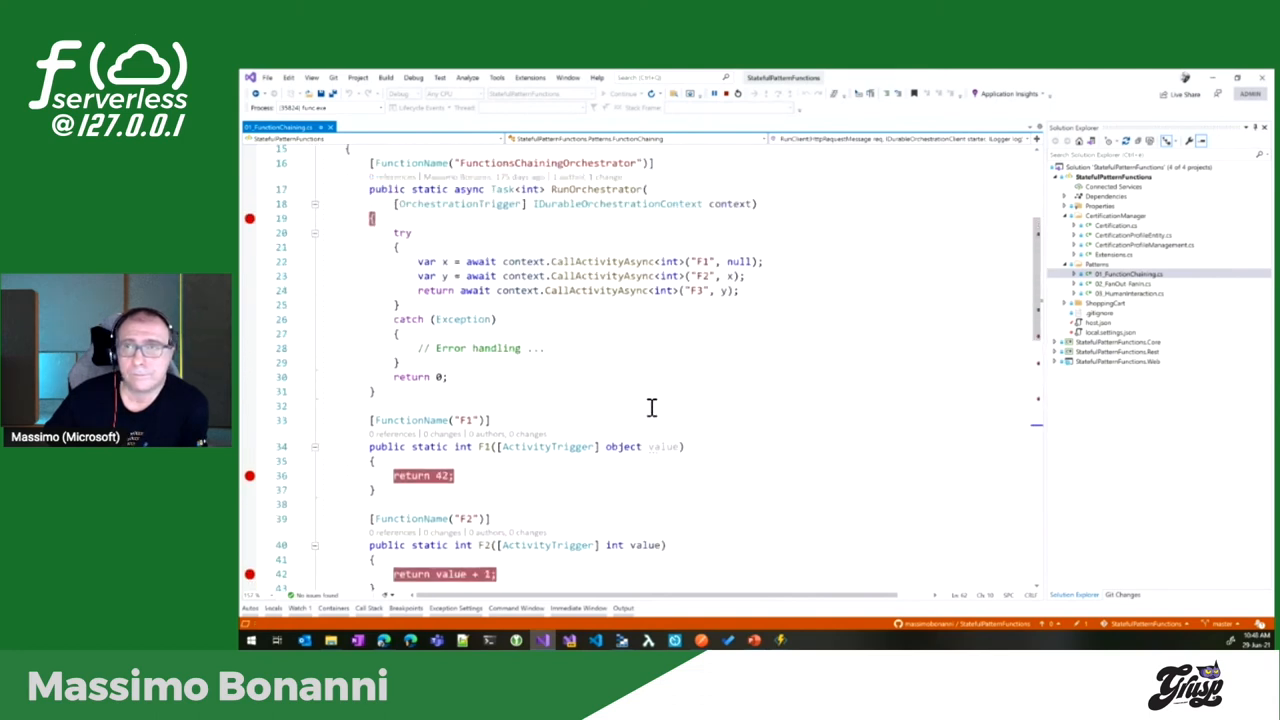
{"action": "scroll", "scroll_direction": "down", "scroll_amount": 3}
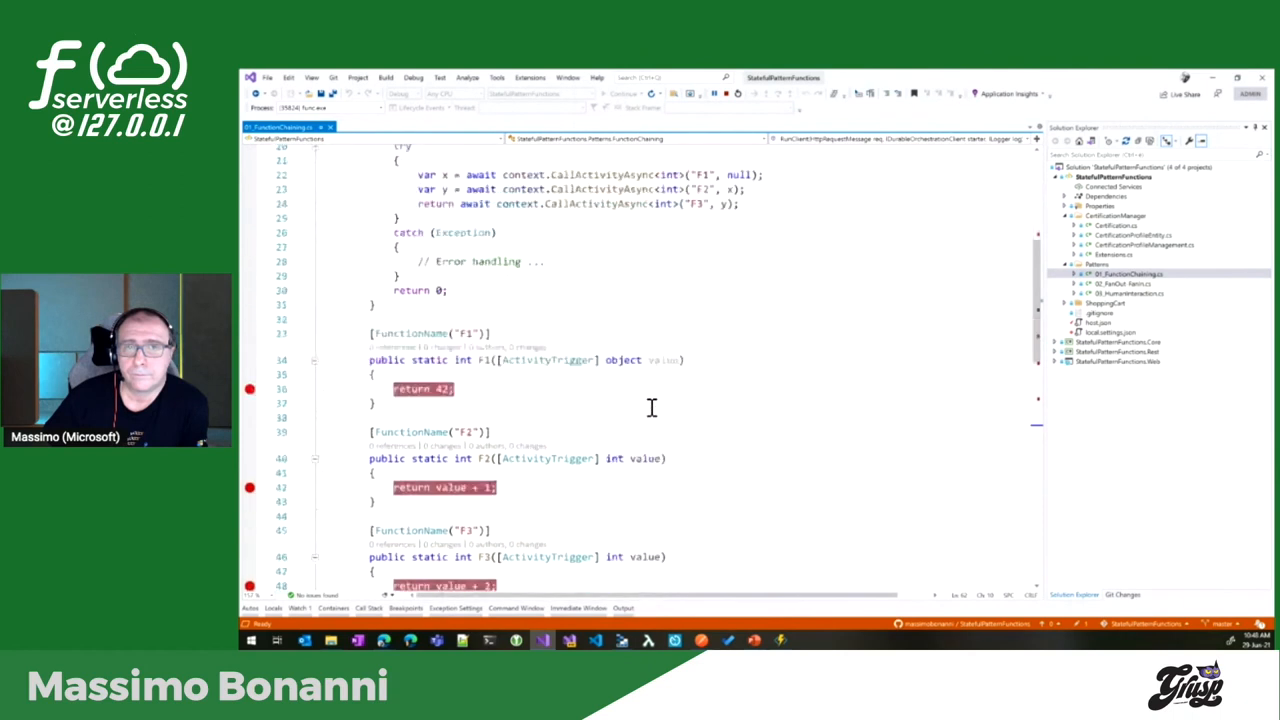
{"action": "scroll", "scroll_direction": "down", "scroll_amount": 3}
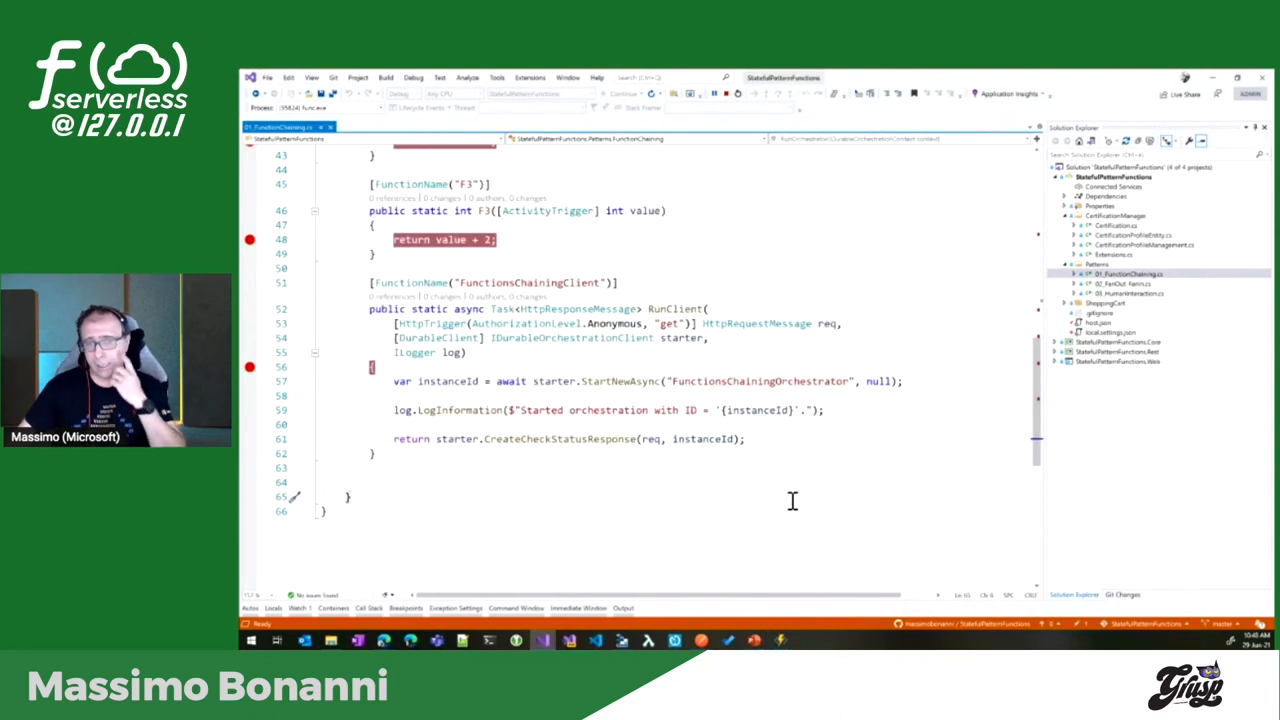
{"action": "scroll", "scroll_direction": "up", "scroll_amount": 3}
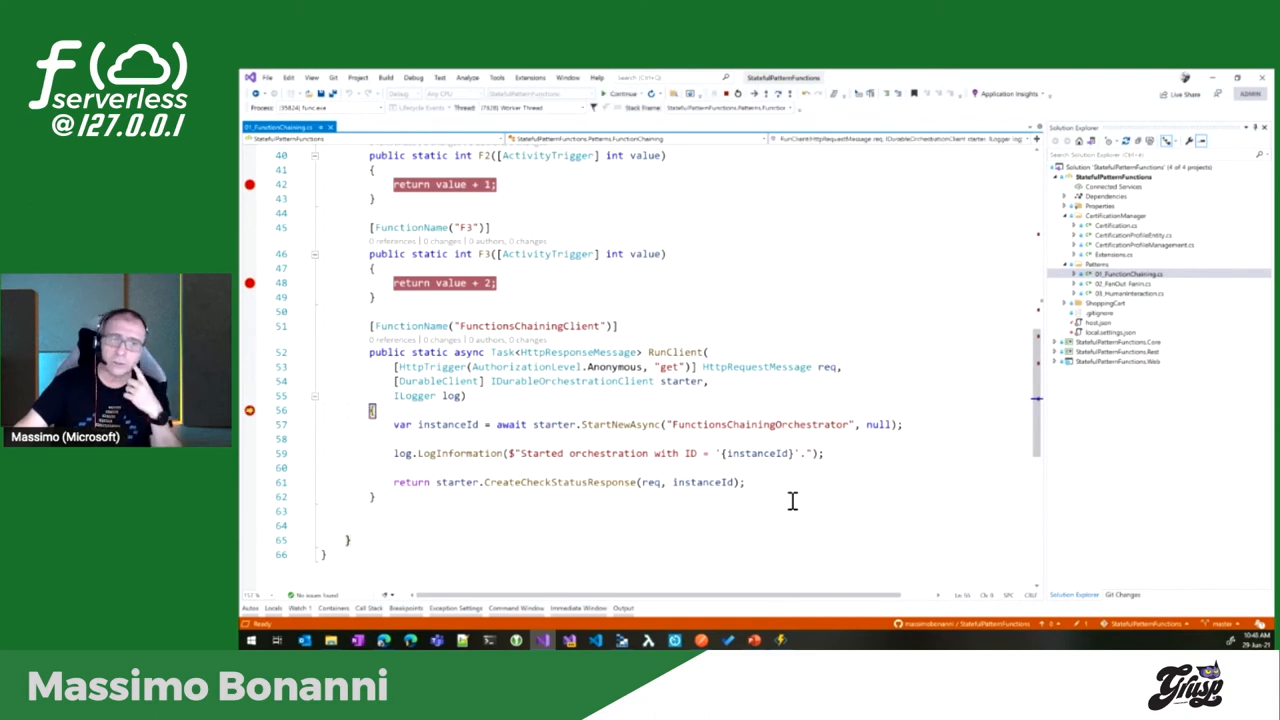
{"action": "mouse_move", "coordinate": [632, 448]}
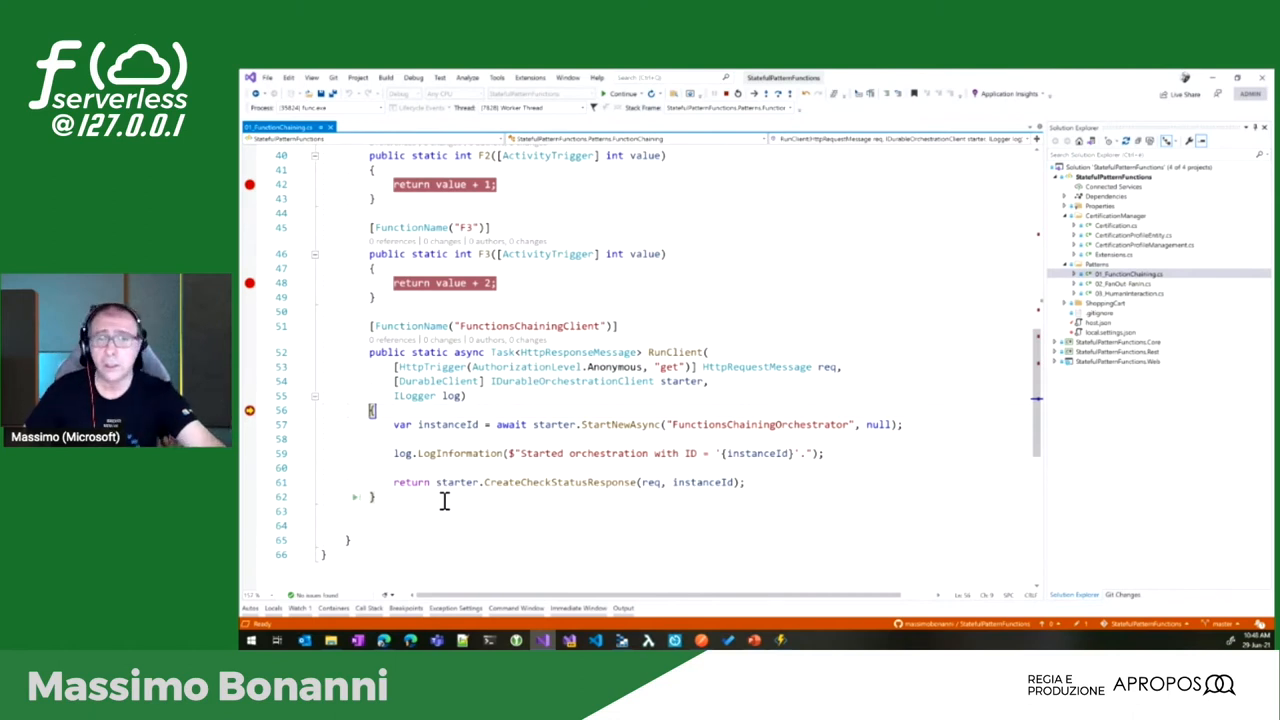
{"action": "mouse_move", "coordinate": [676, 490]}
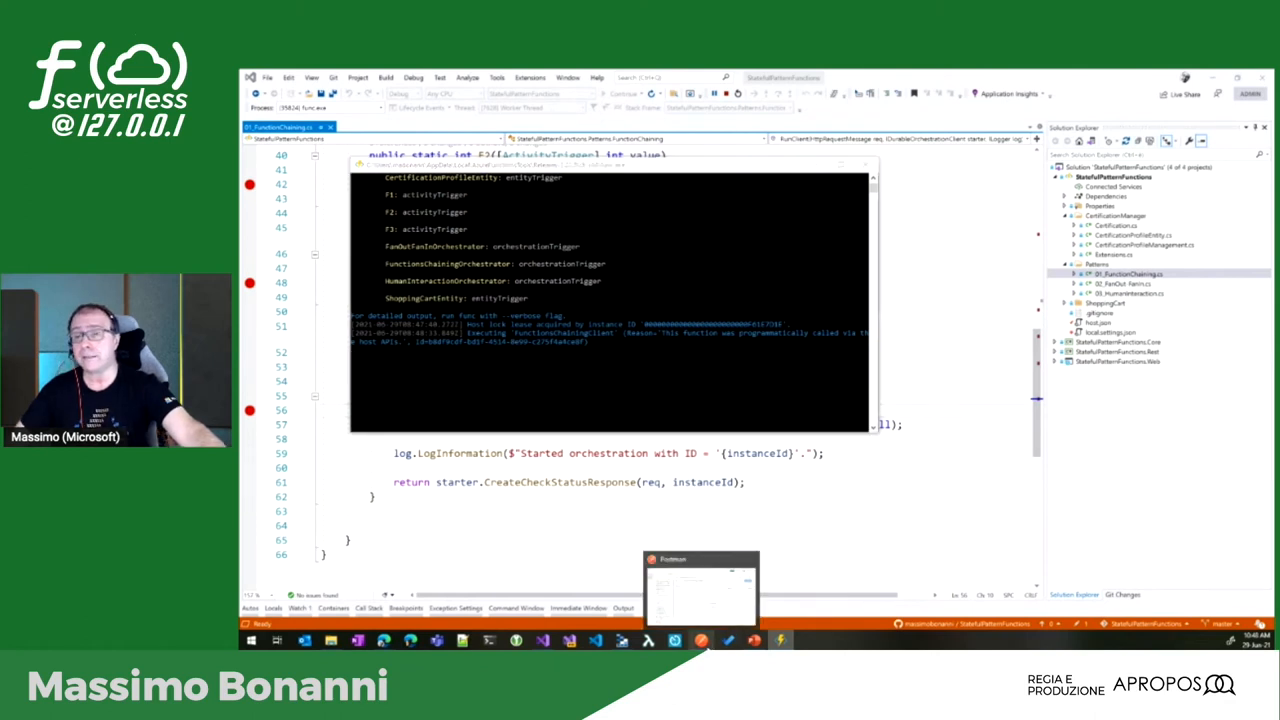
Continue debugging until execution pauses at F2's return value + 1 breakpoint.
{"action": "left_click", "coordinate": [700, 588]}
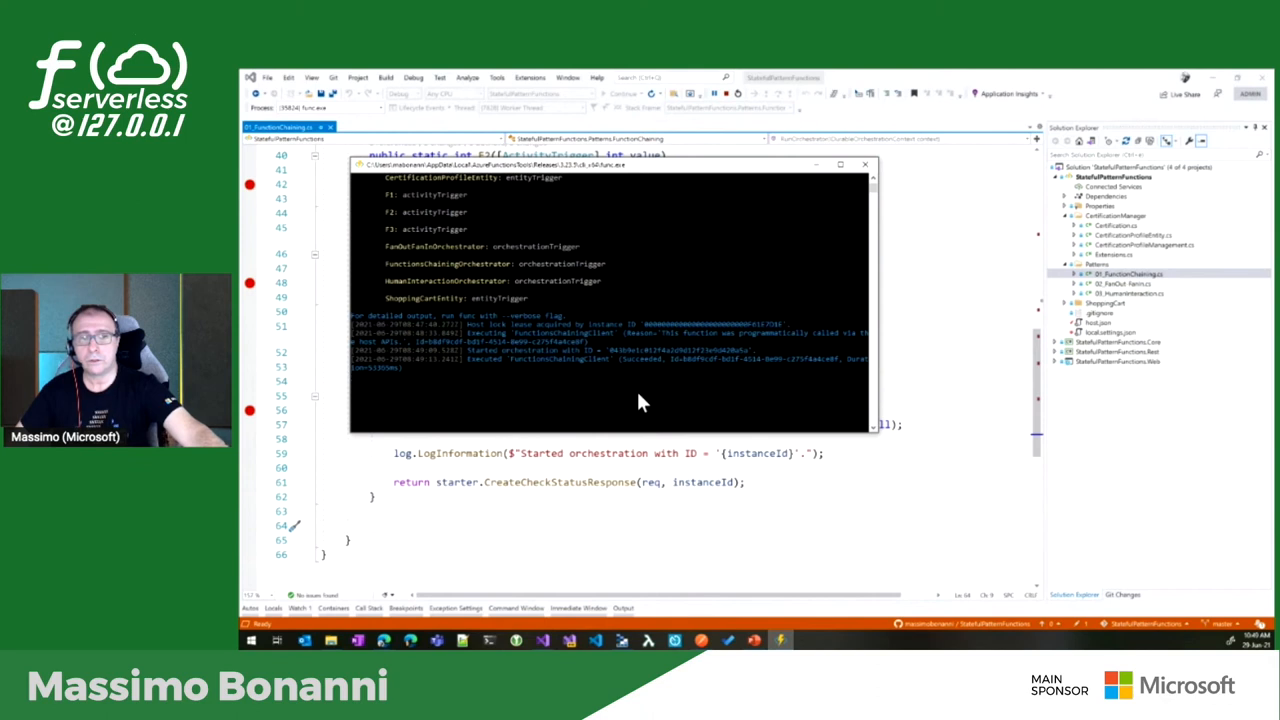
{"action": "mouse_move", "coordinate": [500, 368]}
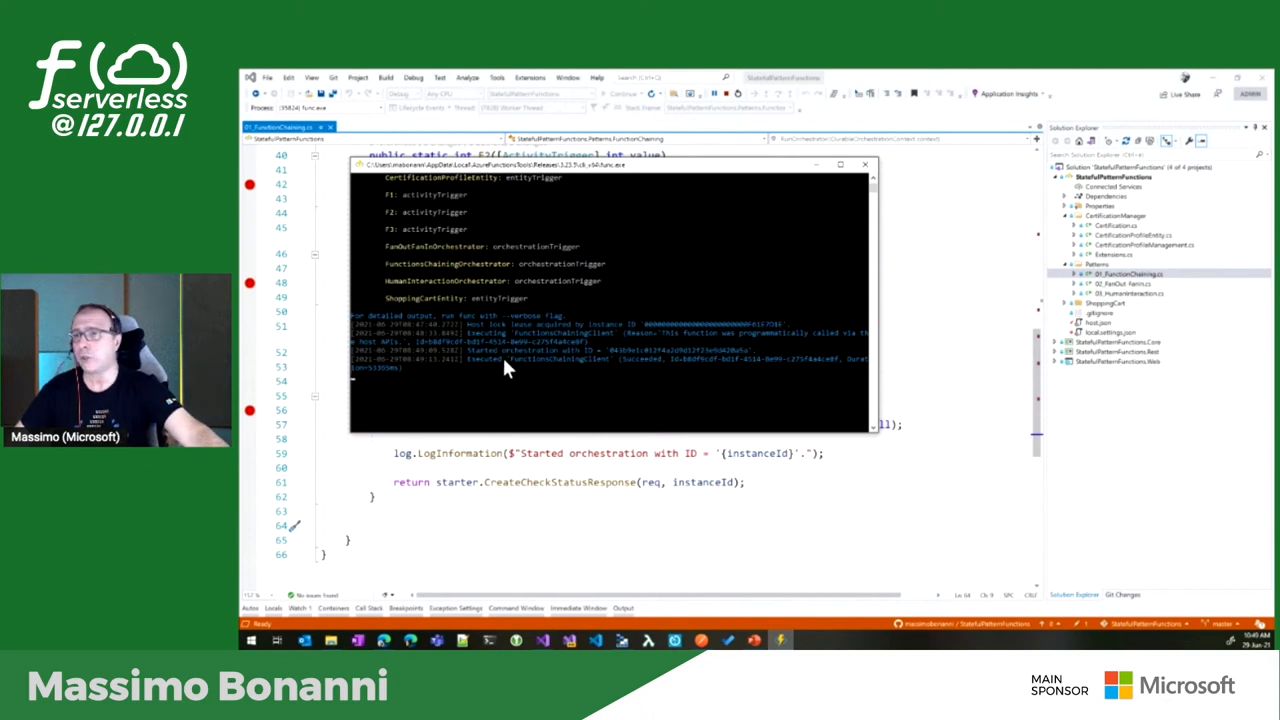
{"action": "left_click", "coordinate": [516, 362]}
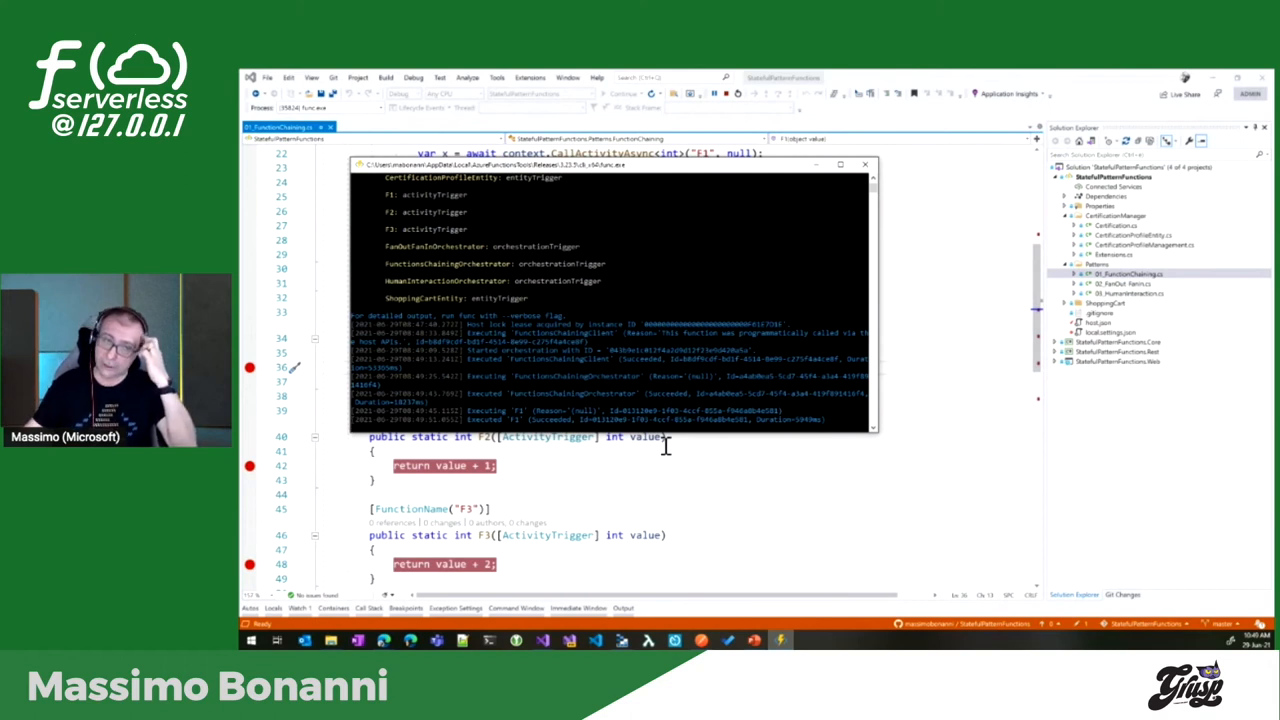
{"action": "mouse_move", "coordinate": [668, 464]}
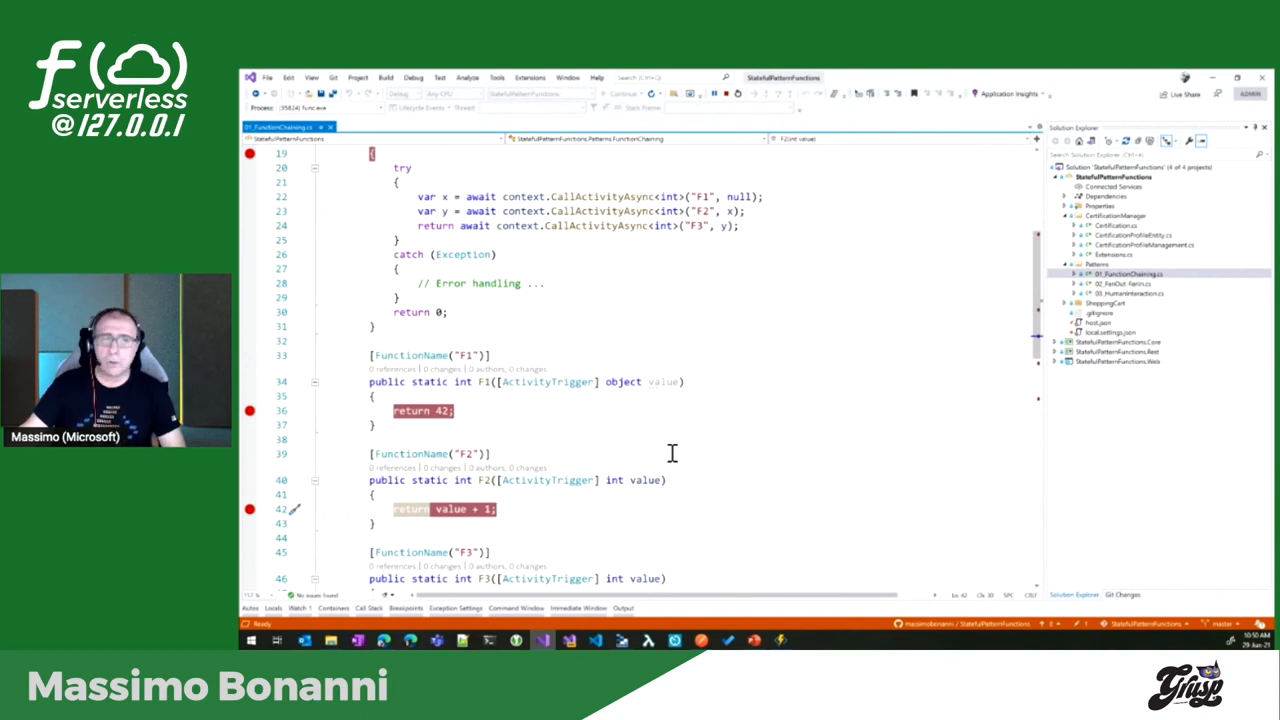
{"action": "scroll", "scroll_direction": "up", "scroll_amount": 3}
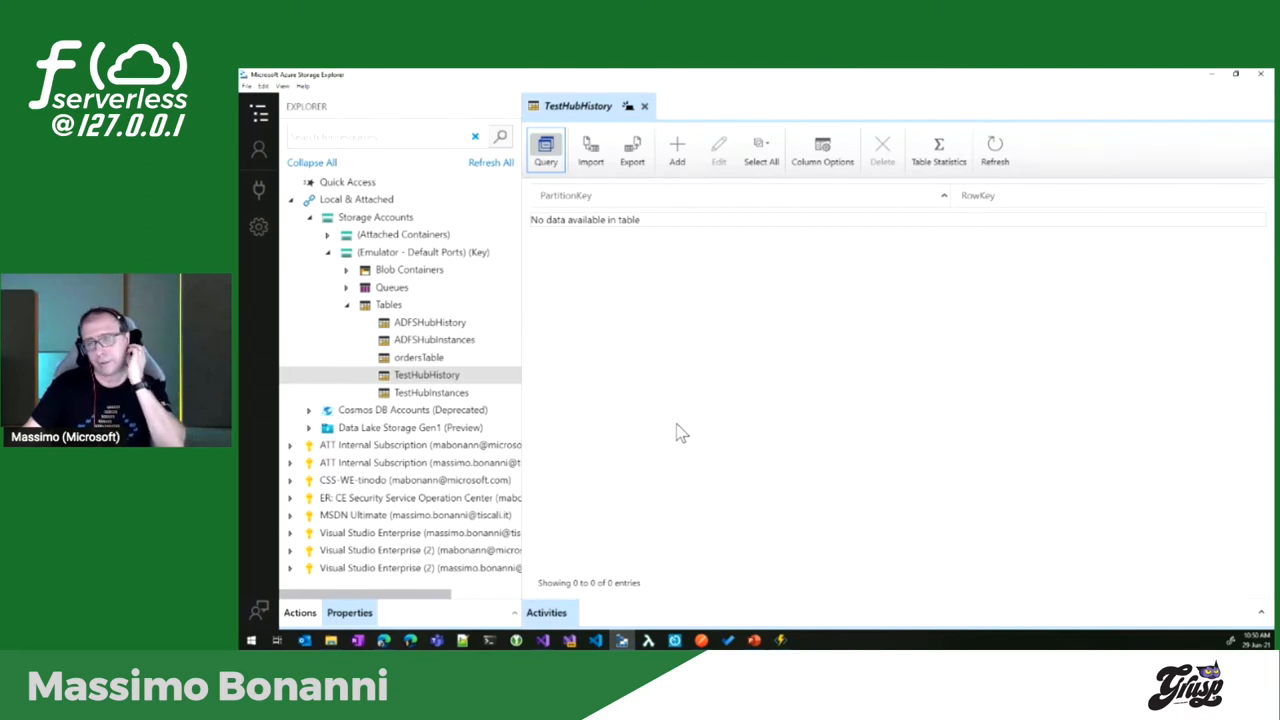
{"action": "mouse_move", "coordinate": [448, 384]}
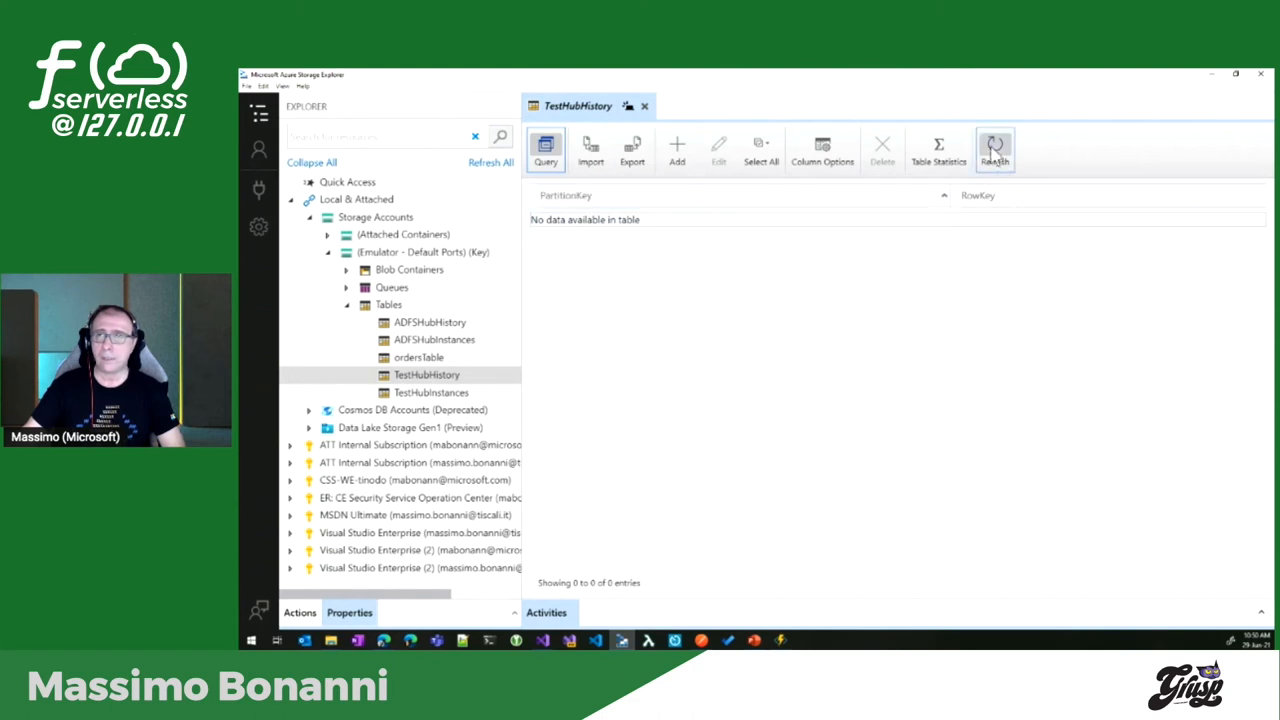
Refresh the TestHubHistory table and inspect the TaskScheduled and OrchestratorCompleted event rows.
{"action": "left_click", "coordinate": [996, 148]}
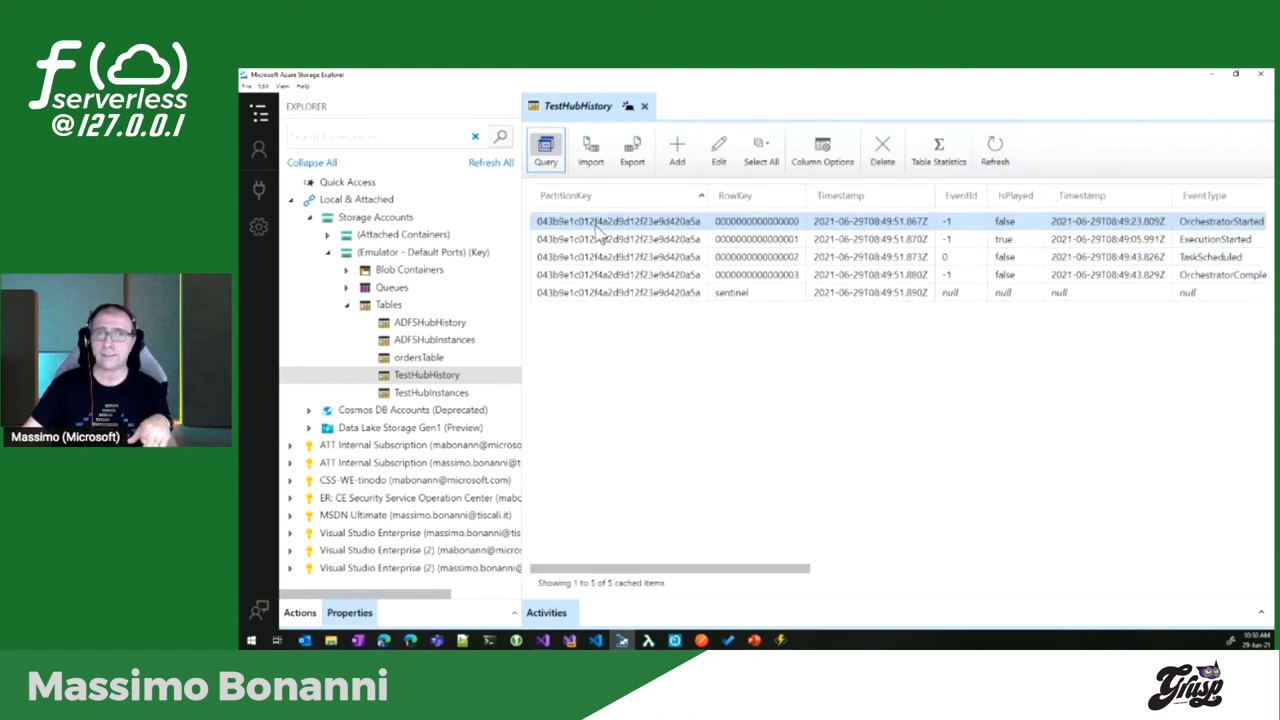
{"action": "mouse_move", "coordinate": [724, 572]}
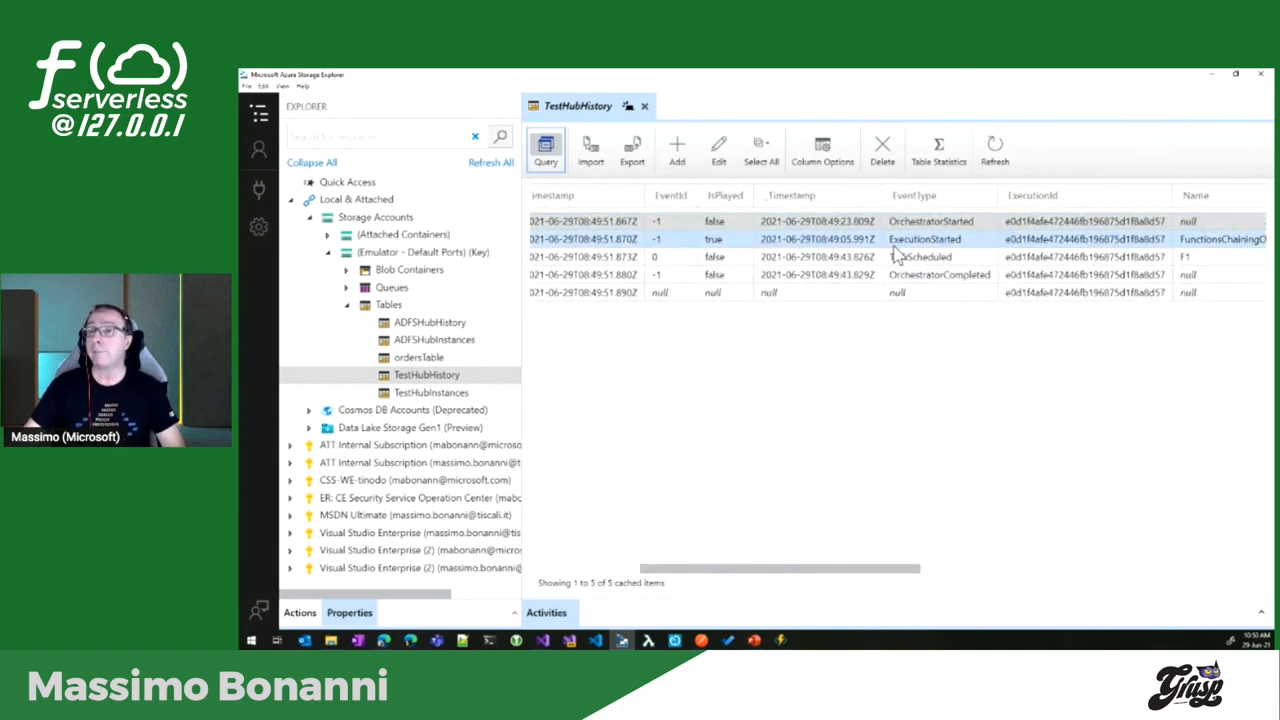
{"action": "left_click", "coordinate": [920, 256]}
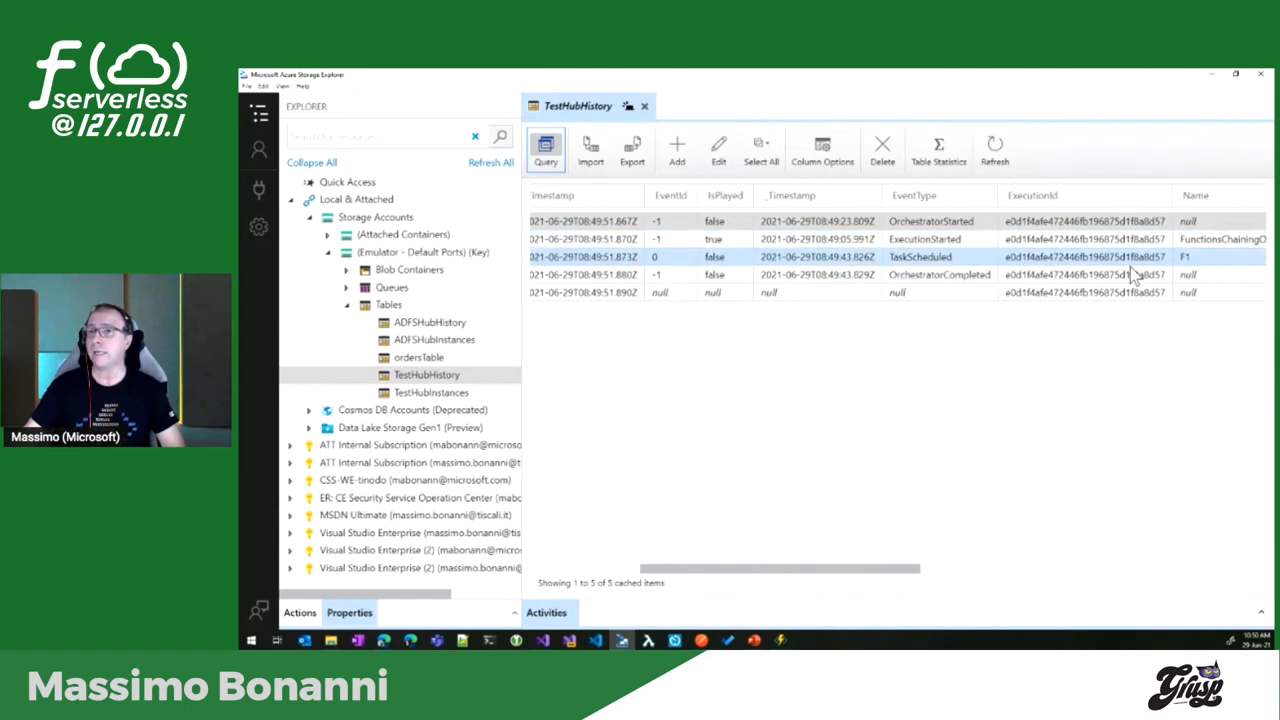
{"action": "left_click", "coordinate": [1000, 274]}
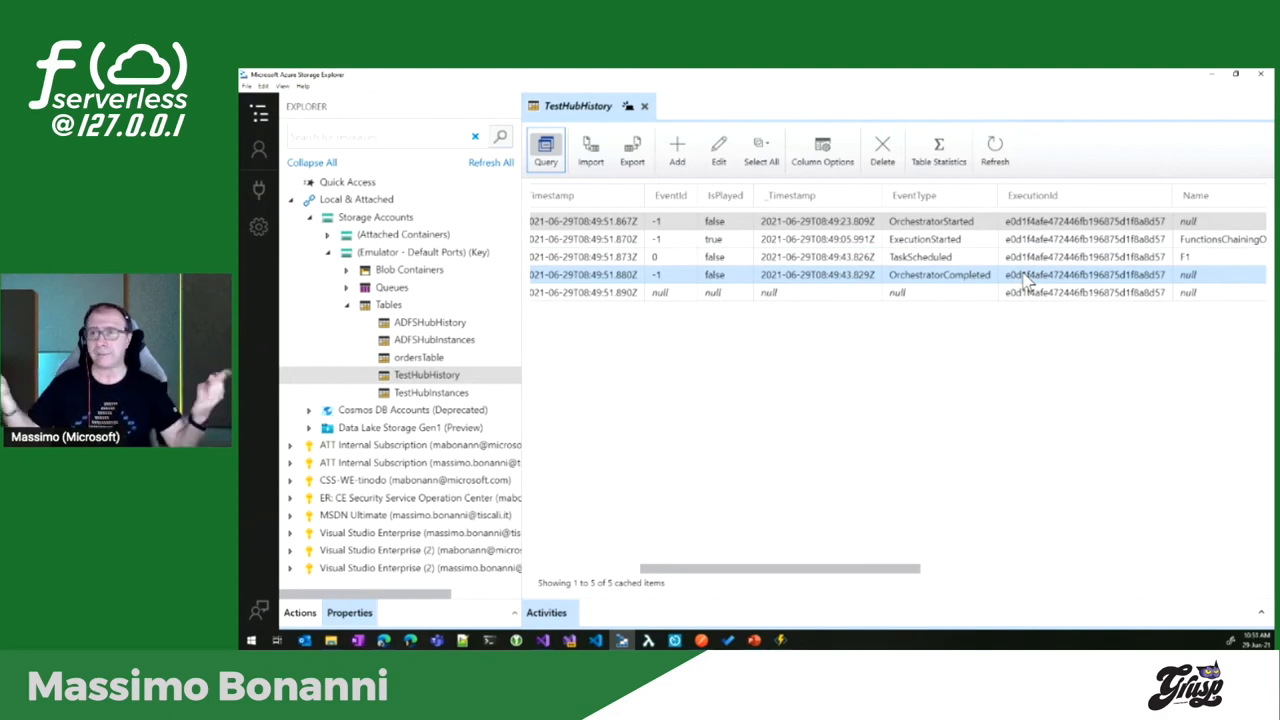
{"action": "left_click", "coordinate": [920, 256]}
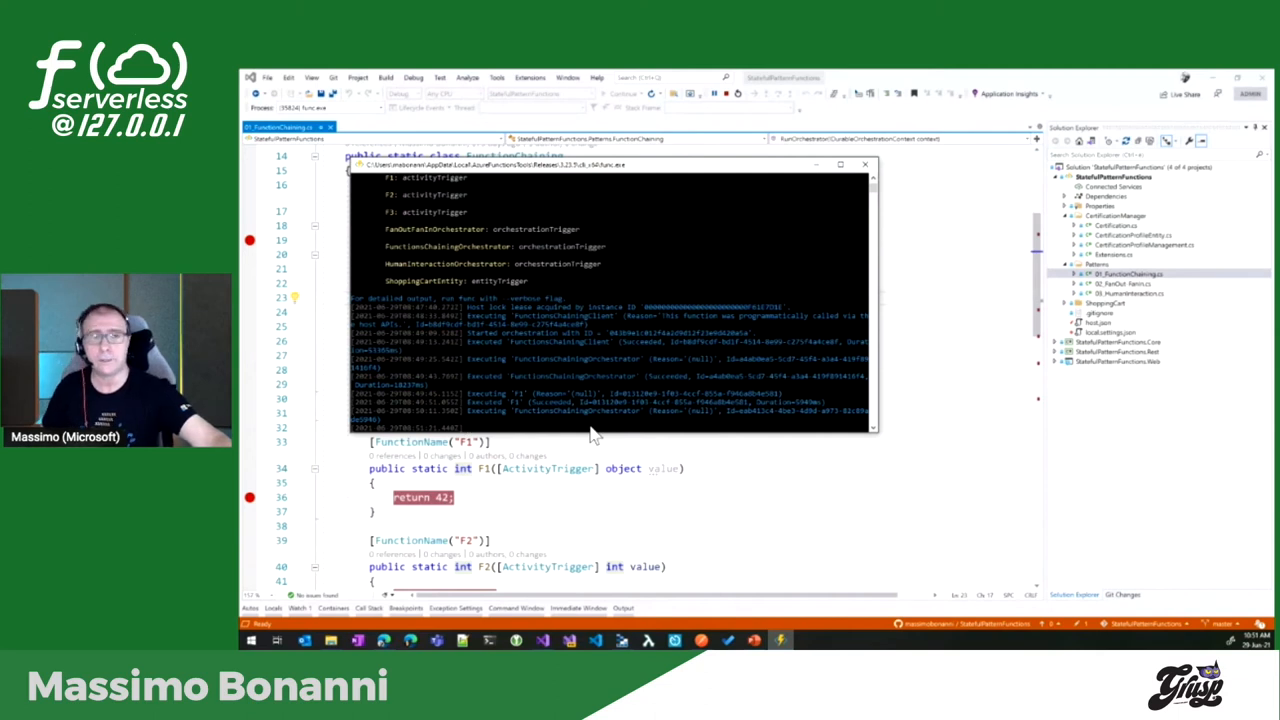
Bring the FunctionsChainingOrchestrator code calling F1, F2 and F3 back into view.
{"action": "scroll", "scroll_direction": "down", "scroll_amount": 3}
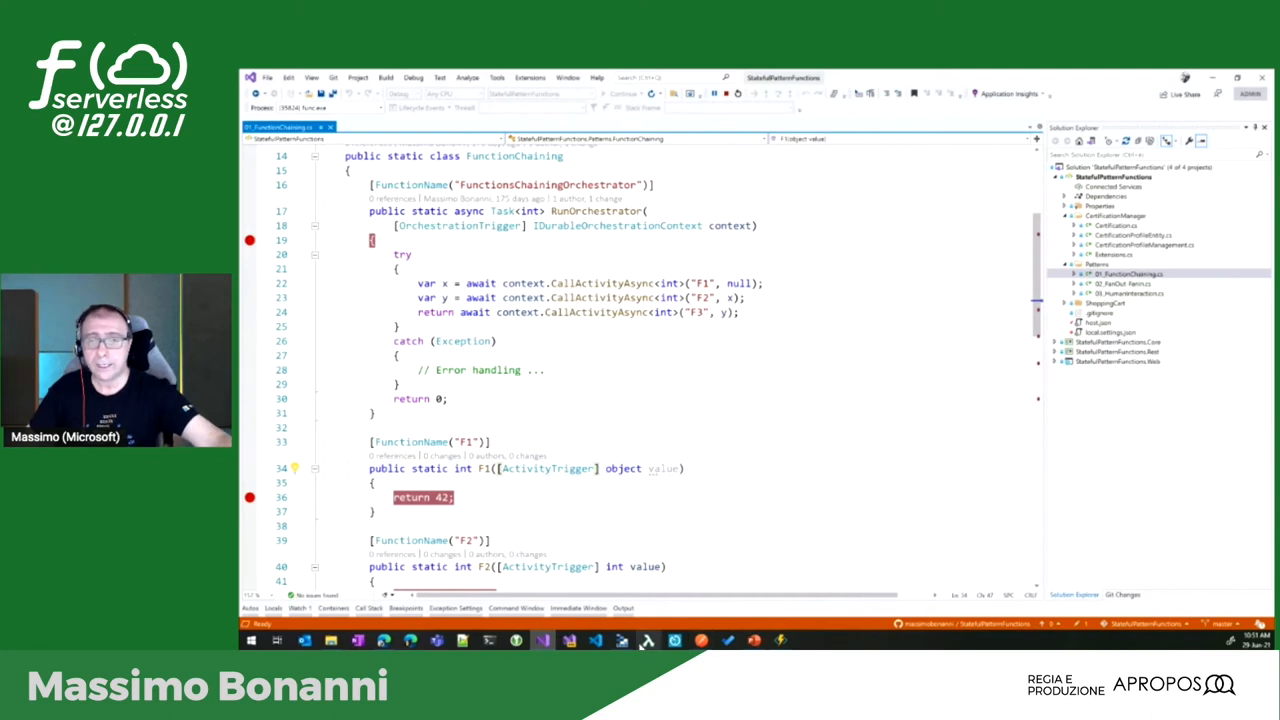
{"action": "left_click", "coordinate": [620, 640]}
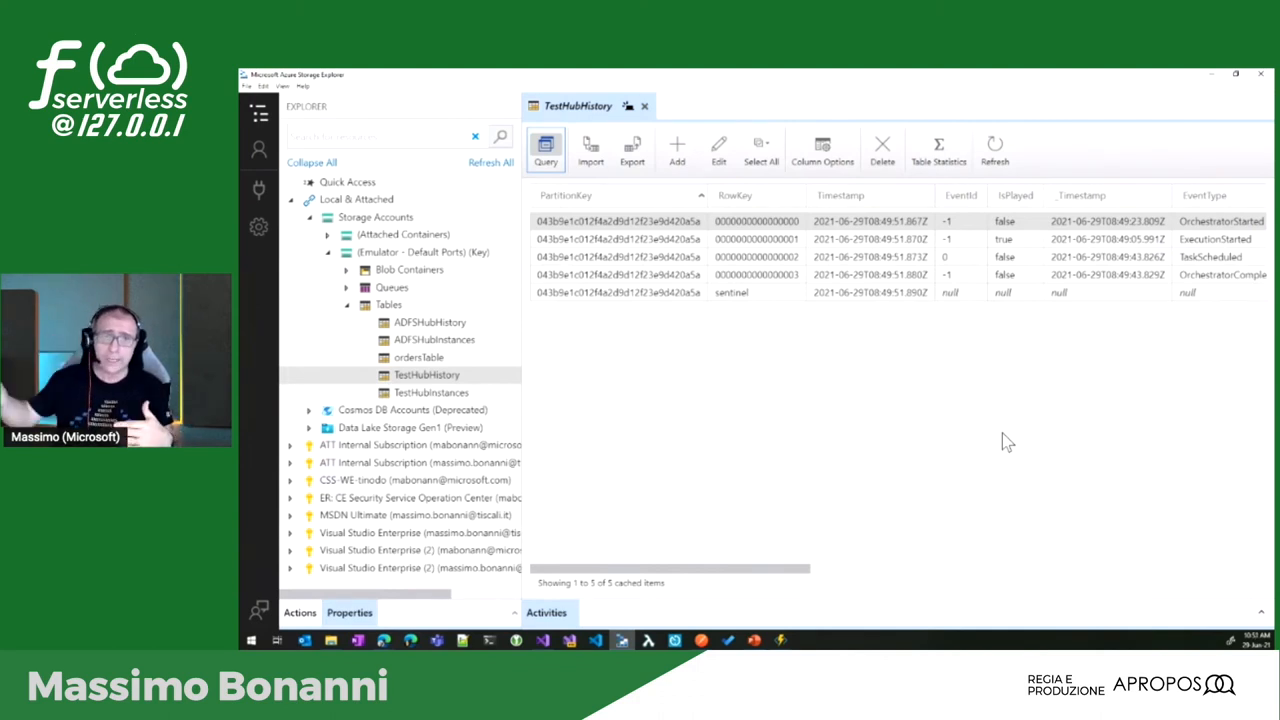
{"action": "mouse_move", "coordinate": [790, 578]}
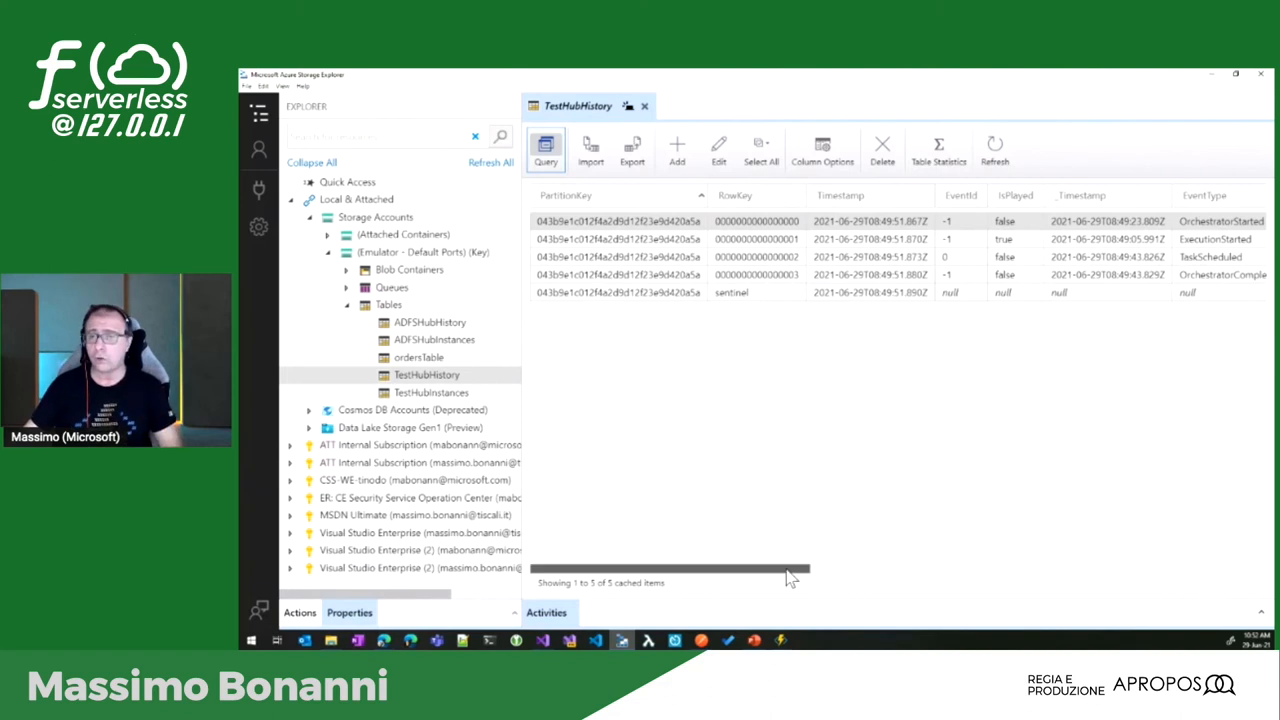
Scroll TestHubHistory right and inspect the first event's orchestration instance details.
{"action": "left_click_drag", "start_coordinate": [760, 568], "coordinate": [850, 568]}
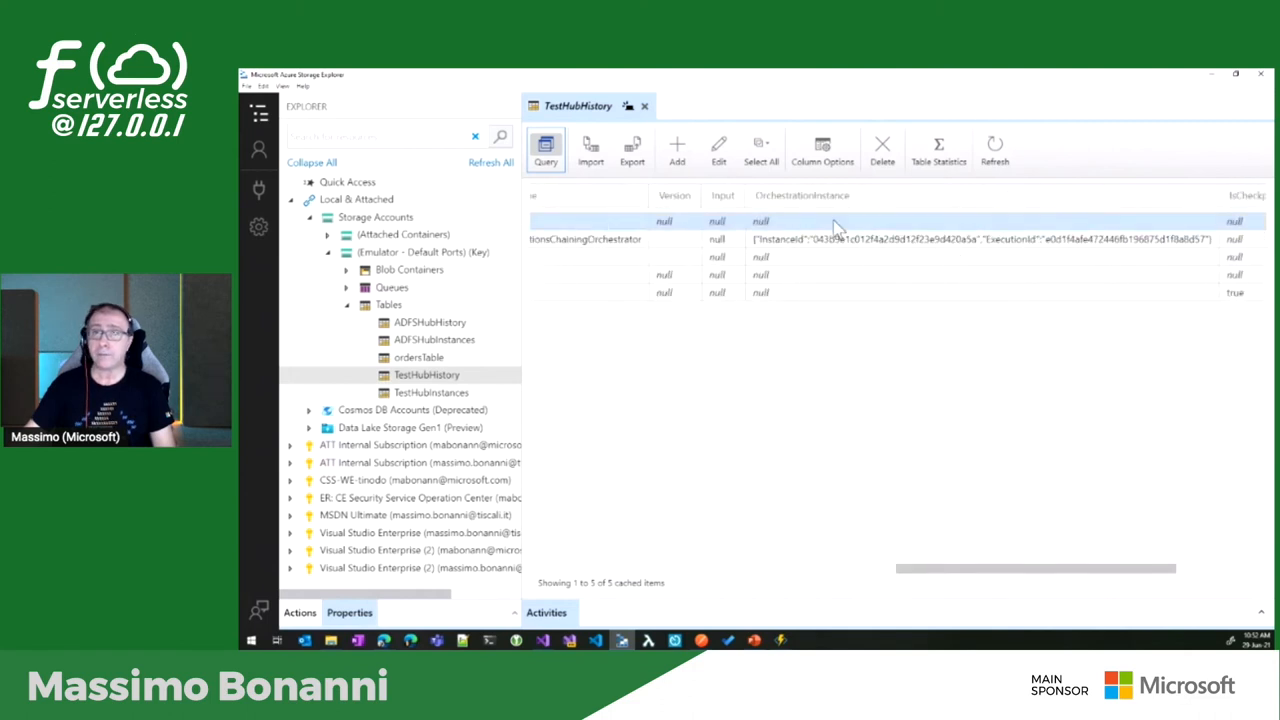
{"action": "left_click", "coordinate": [730, 276]}
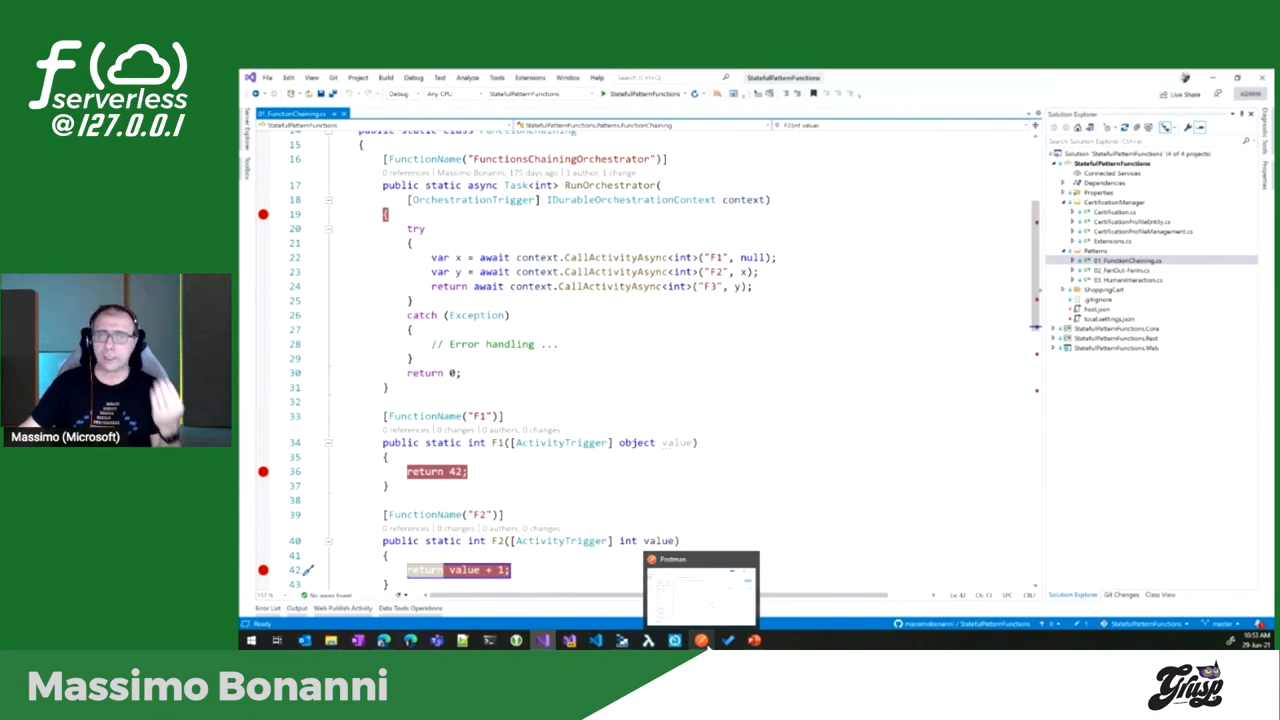
Bring Postman forward to see the chaining client's instance id and management URIs response.
{"action": "left_click", "coordinate": [700, 588]}
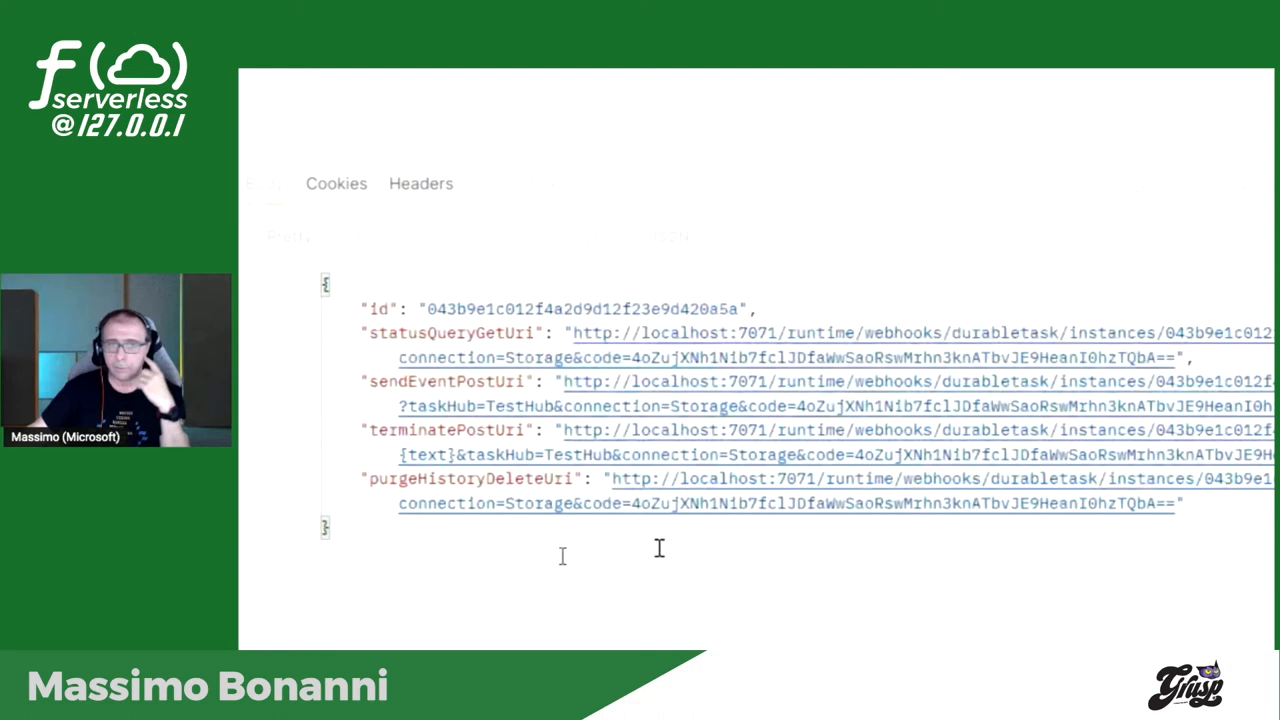
{"action": "mouse_move", "coordinate": [604, 344]}
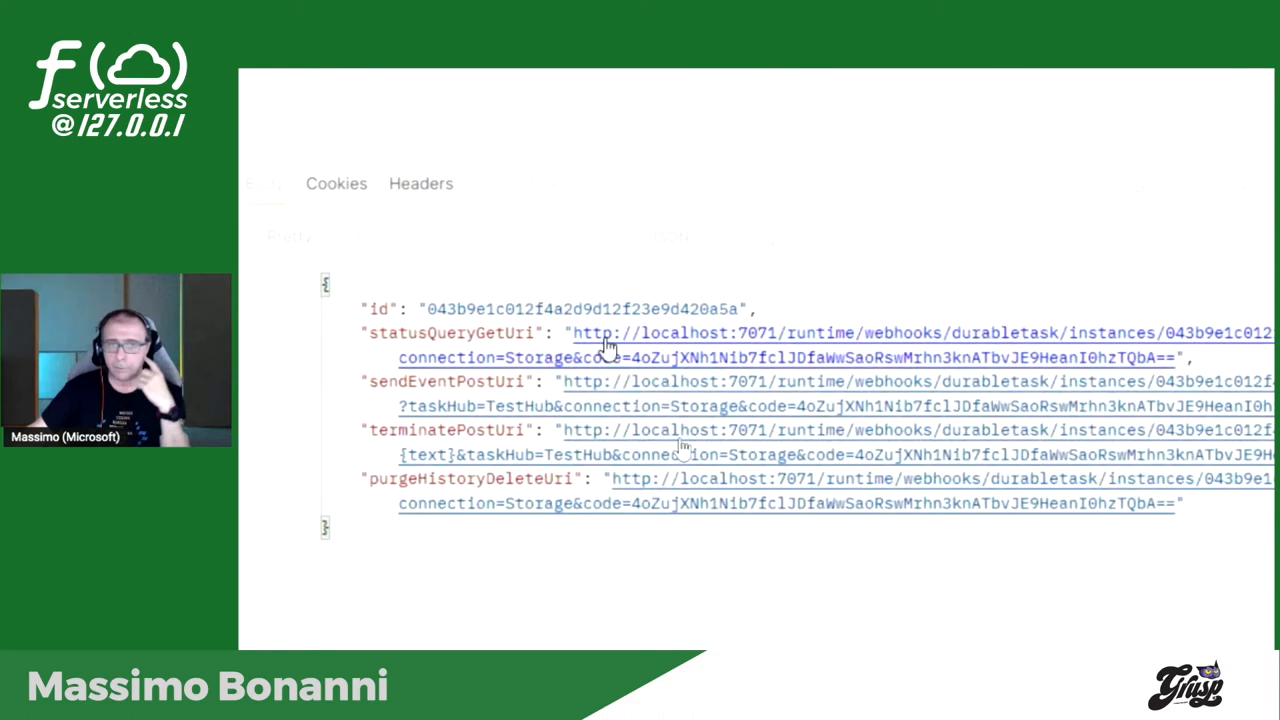
{"action": "mouse_move", "coordinate": [604, 344]}
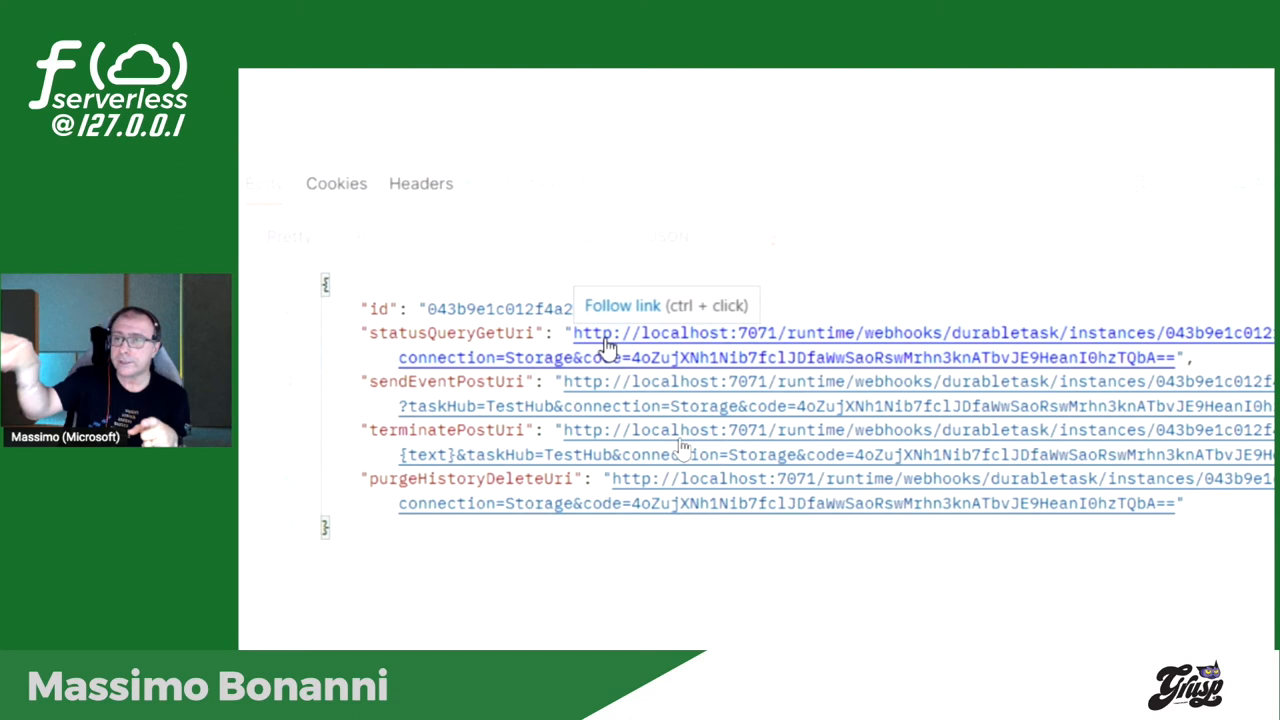
{"action": "mouse_move", "coordinate": [704, 504]}
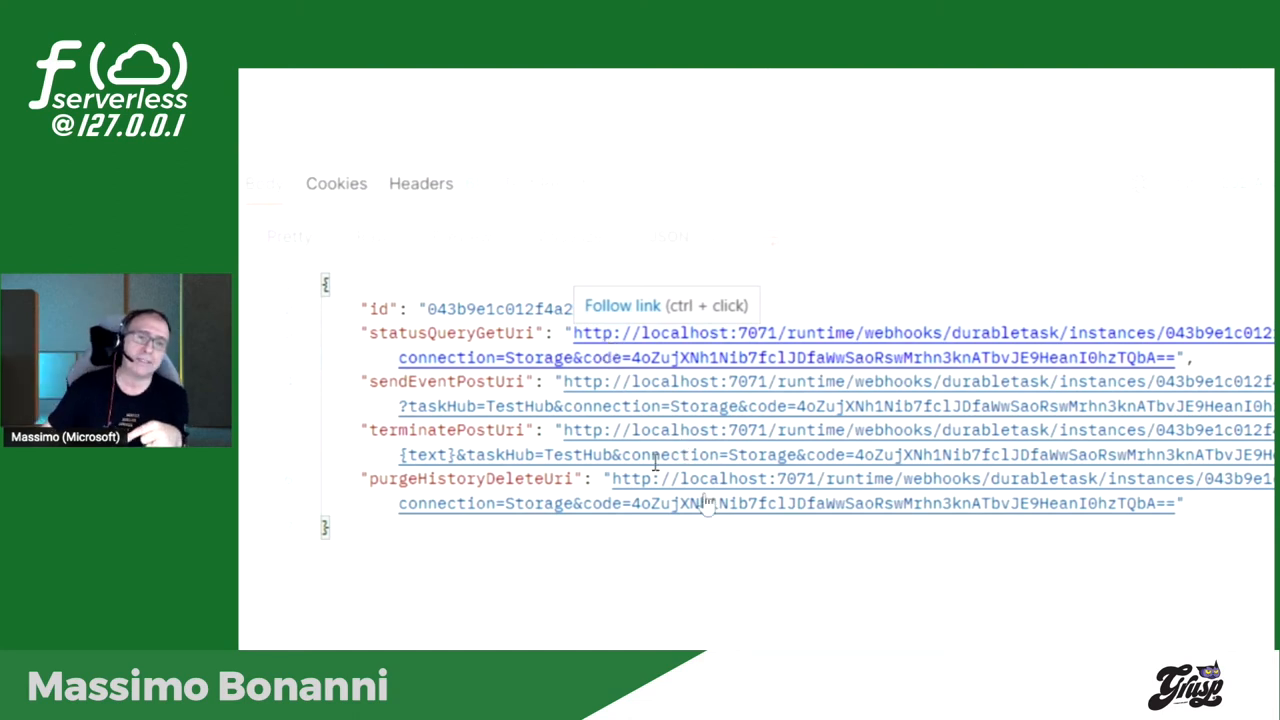
{"action": "mouse_move", "coordinate": [650, 444]}
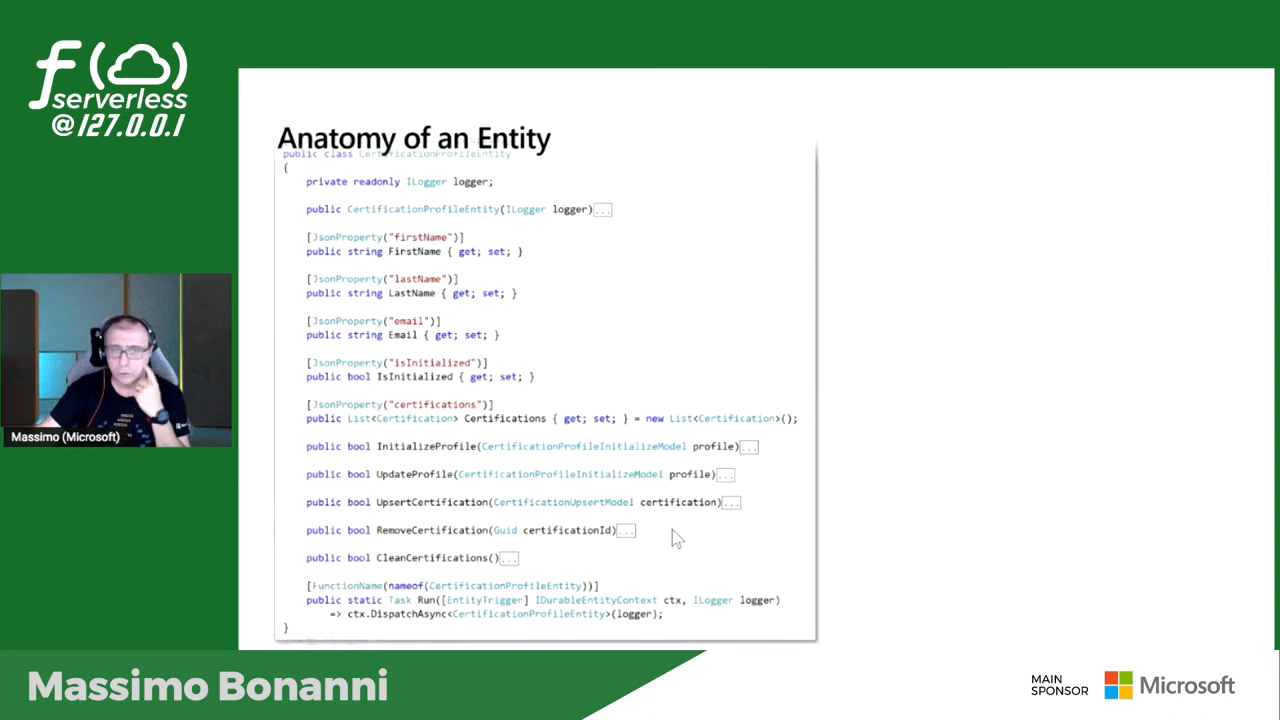
{"action": "mouse_move", "coordinate": [658, 488]}
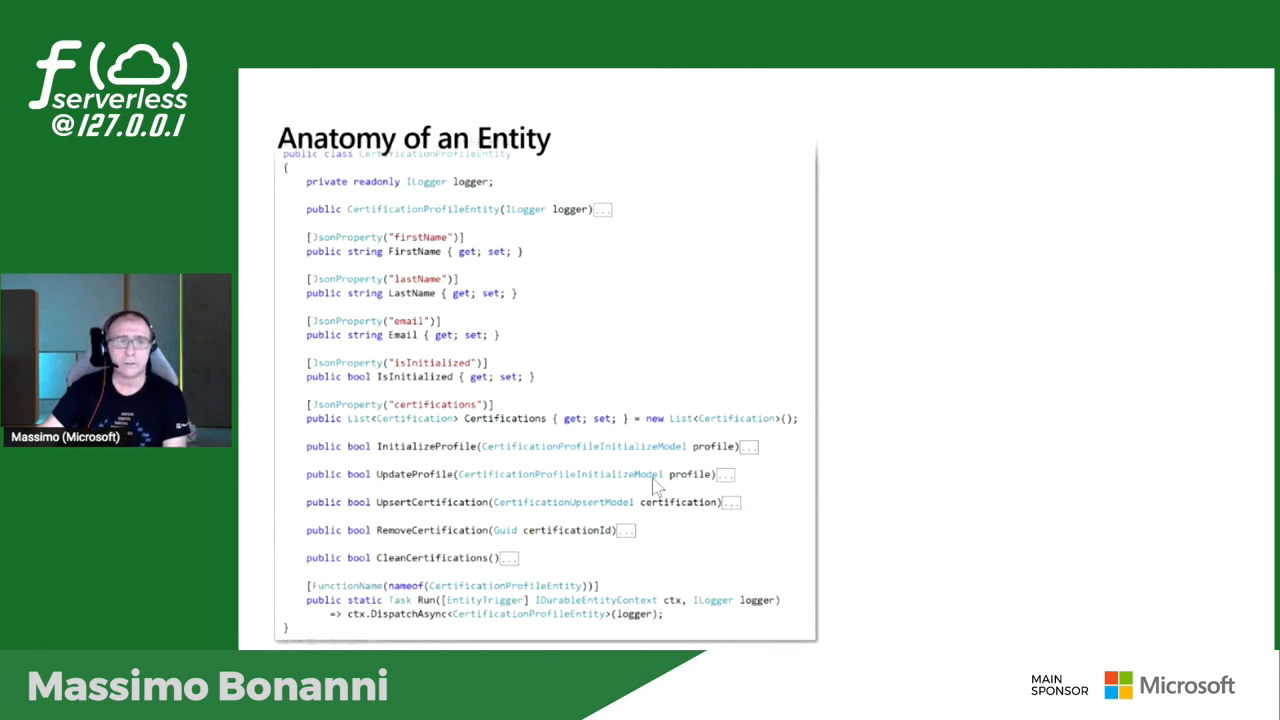
{"action": "mouse_move", "coordinate": [620, 420]}
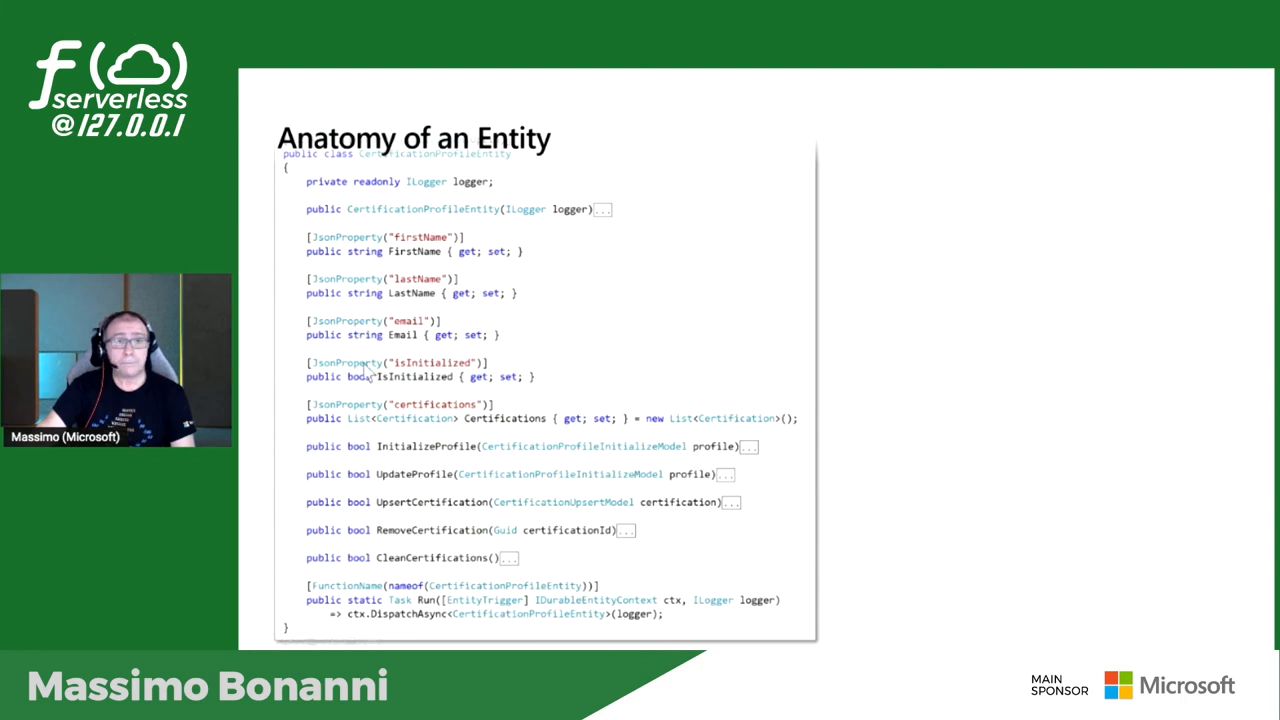
{"action": "mouse_move", "coordinate": [464, 162]}
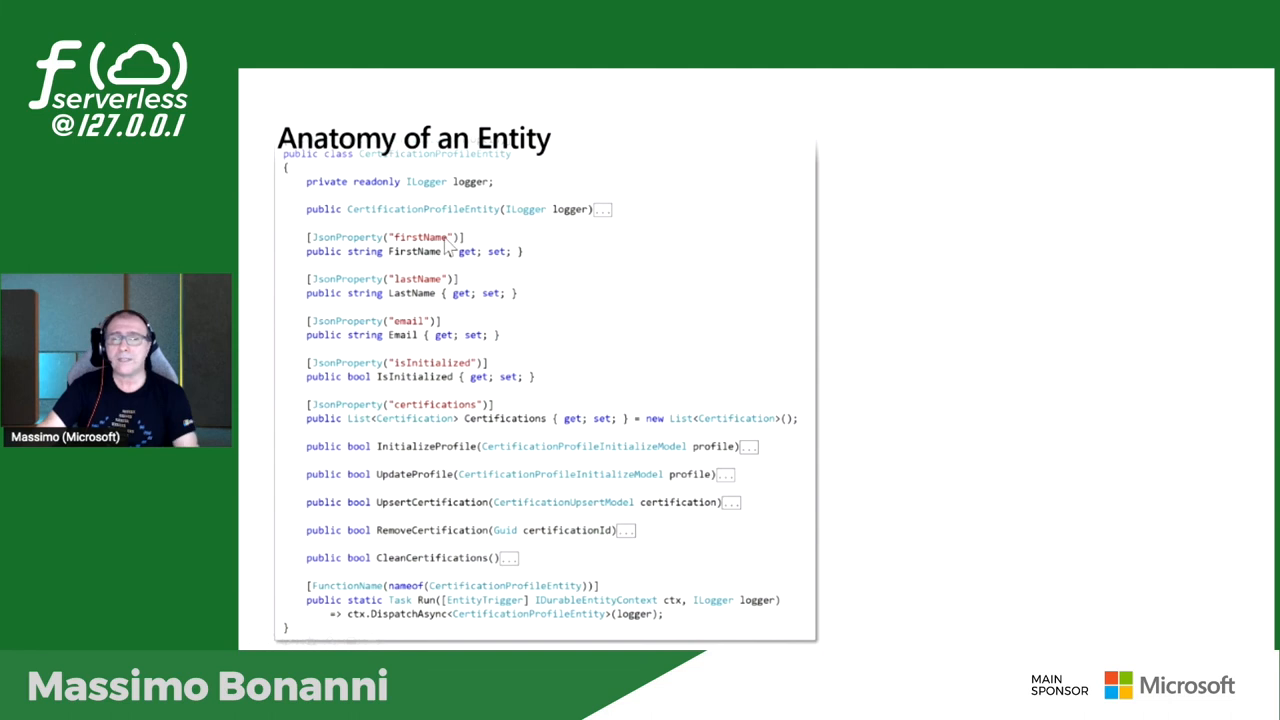
{"action": "mouse_move", "coordinate": [476, 324]}
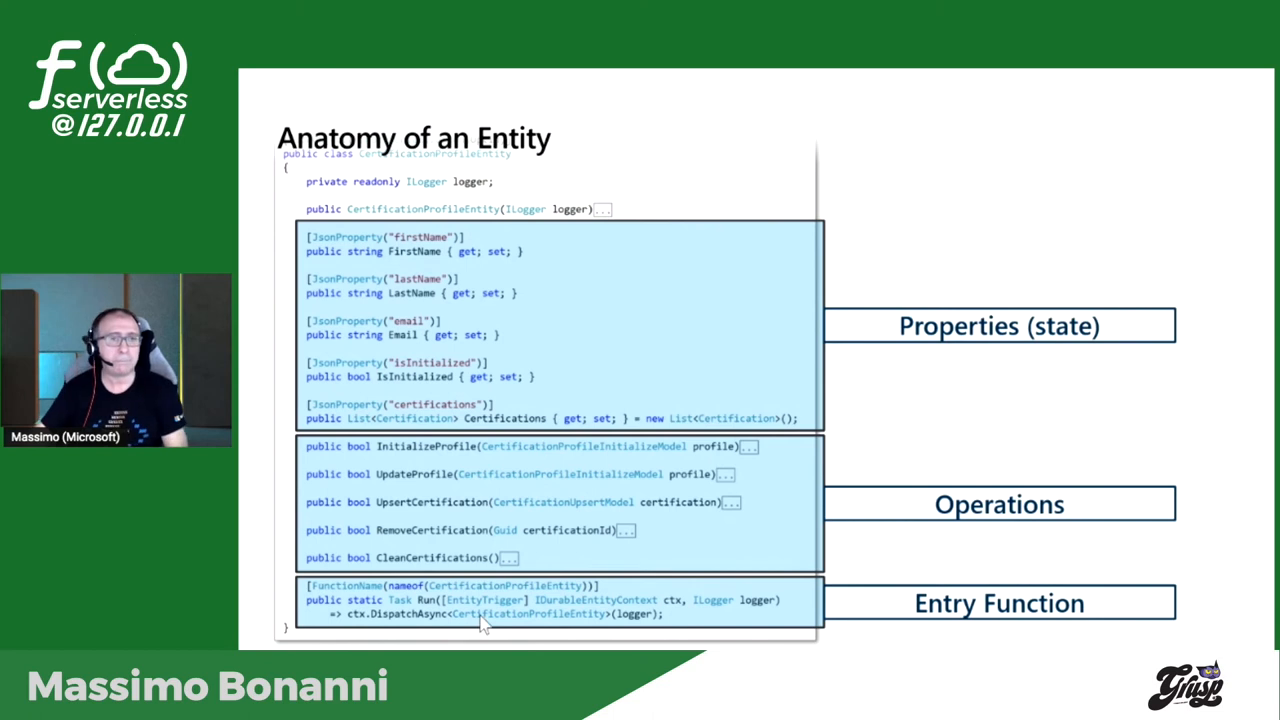
{"action": "mouse_move", "coordinate": [604, 464]}
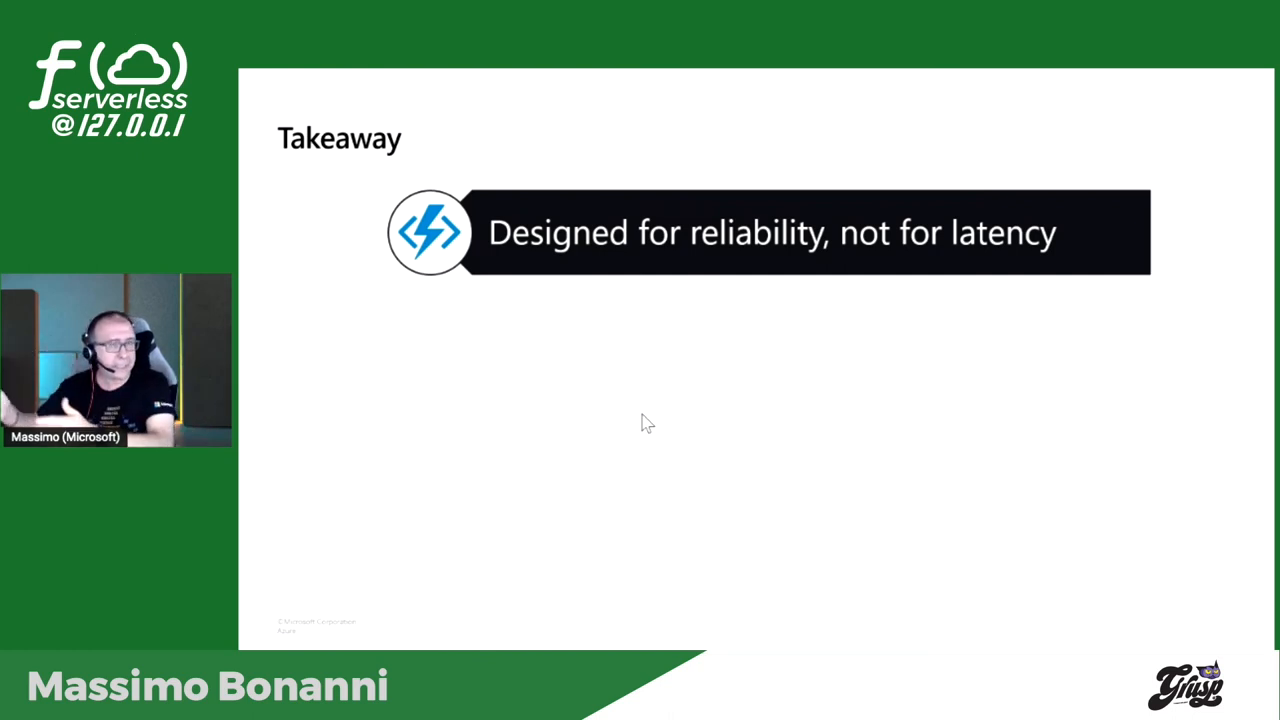
{"action": "mouse_move", "coordinate": [640, 456]}
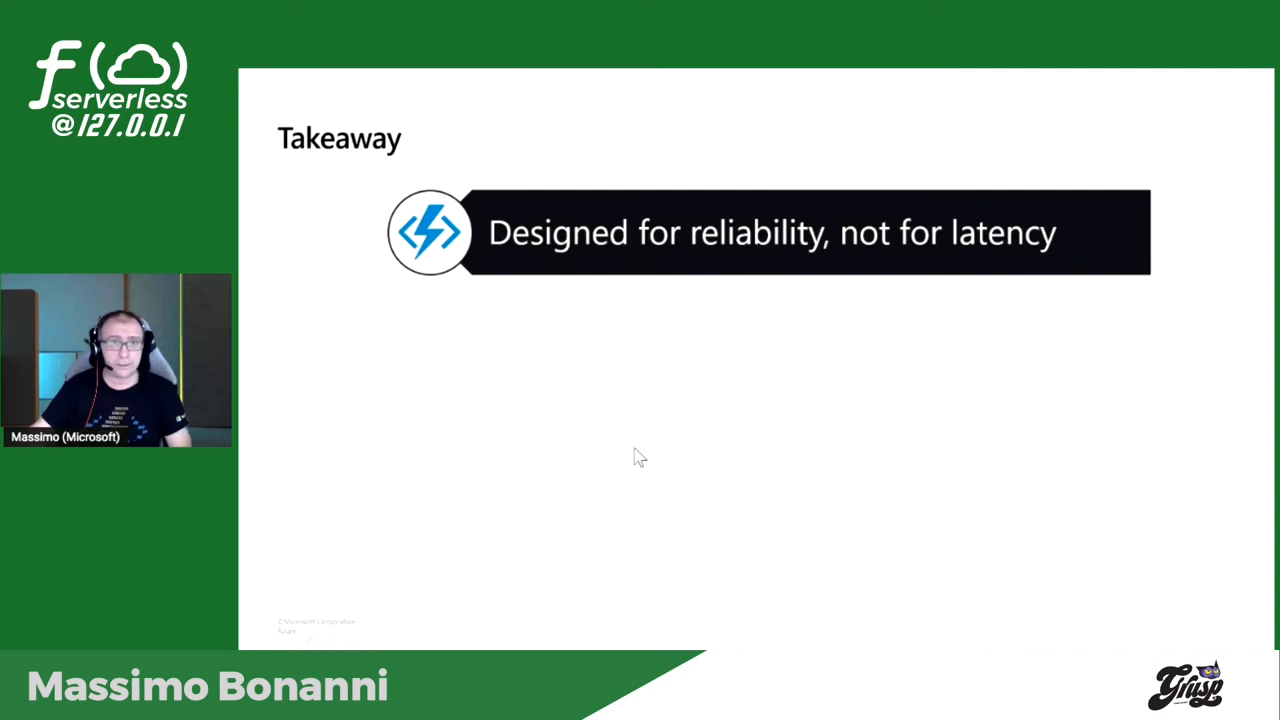